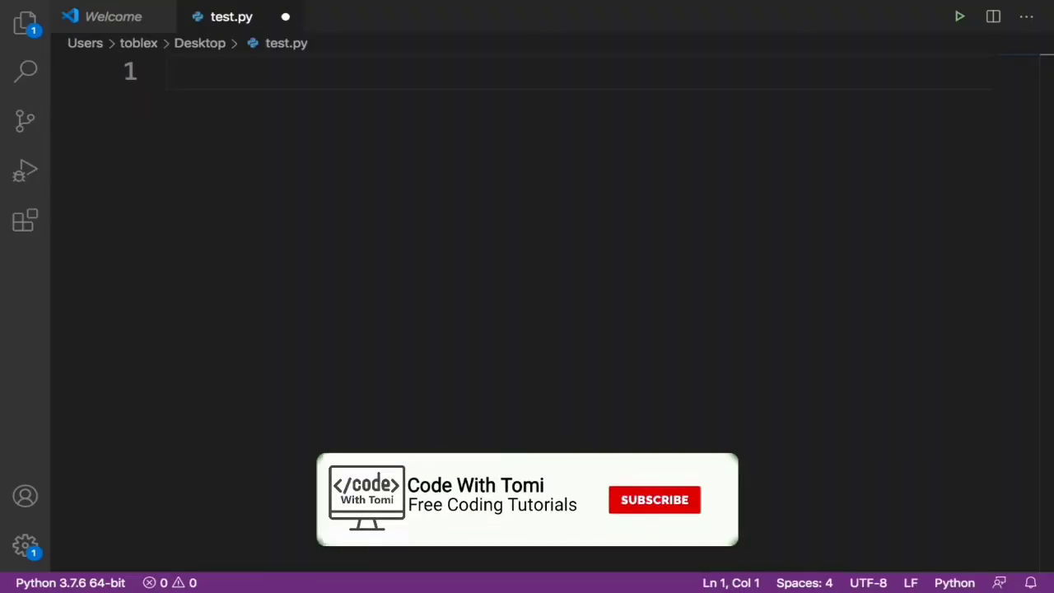
# Show the Terminal menu options from the menu bar with test.py open
pyautogui.click(654, 501)
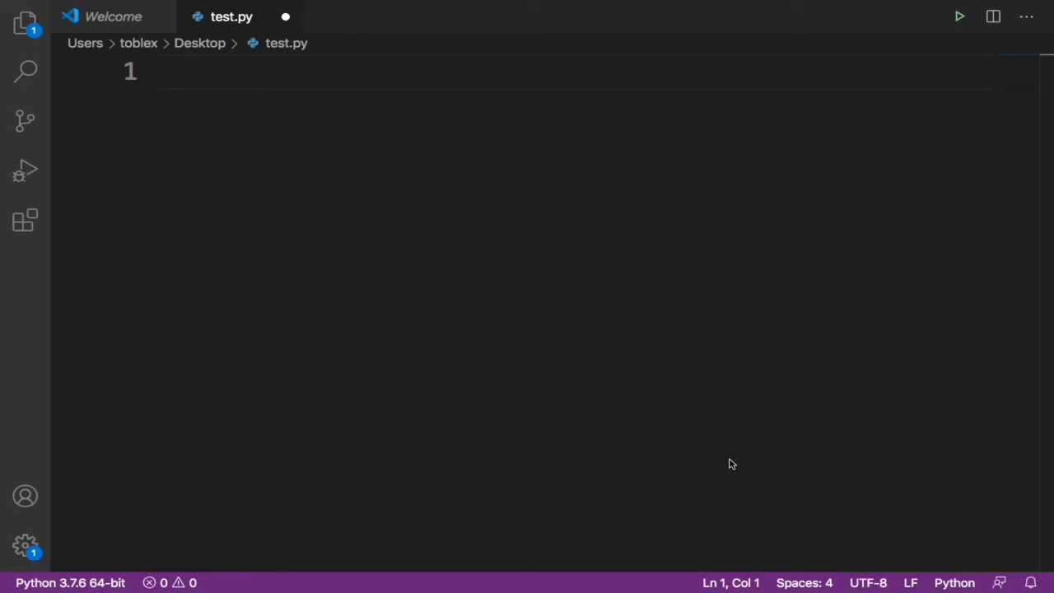
pyautogui.click(313, 6)
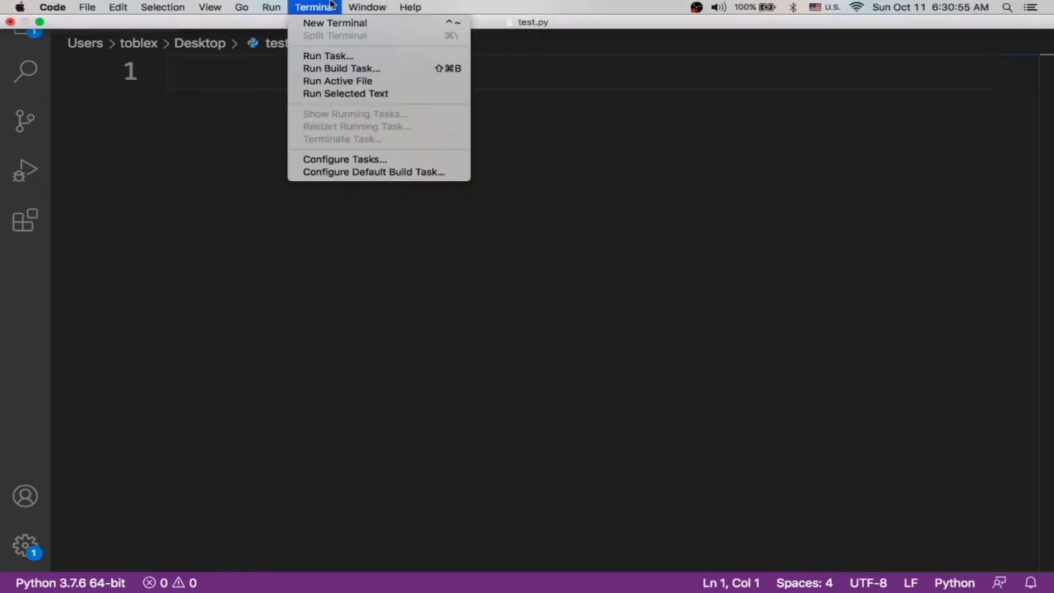
# Run pip3 install textblob in a new terminal; the requirement is already satisfied
pyautogui.click(352, 26)
pyautogui.write('pip3 i')
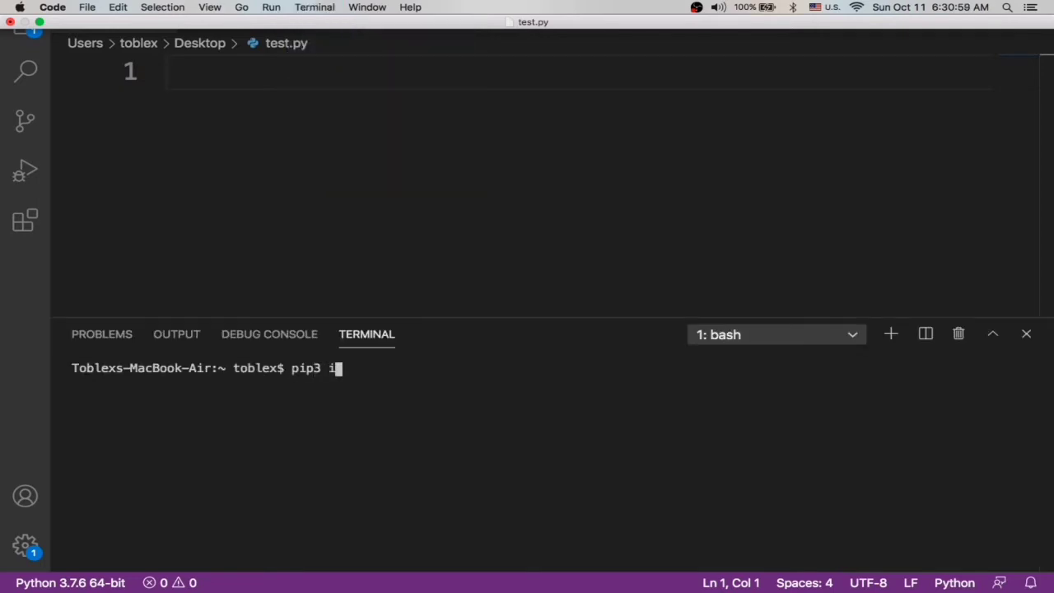
pyautogui.write('nstall textbl')
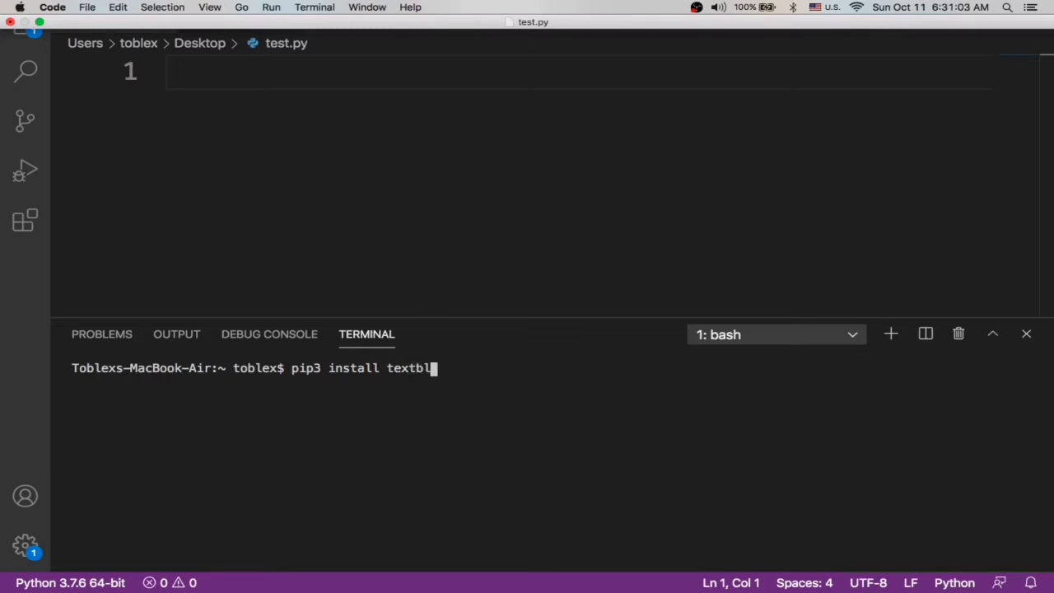
pyautogui.write('ob')
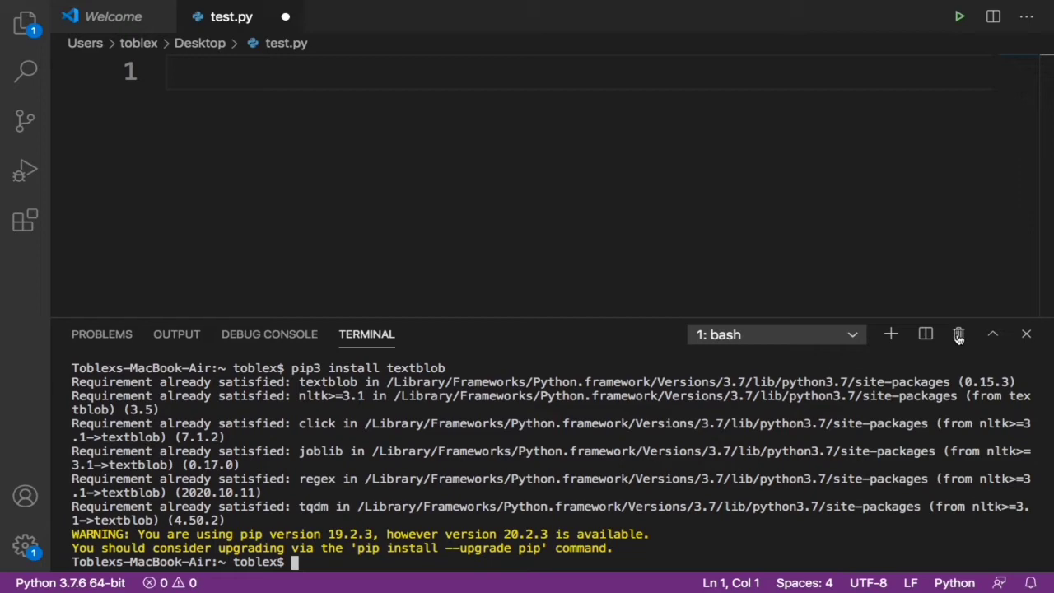
# Close the terminal and write from textblob import TextBlob on line 1, fixing a mistyped 'install'
pyautogui.click(1005, 335)
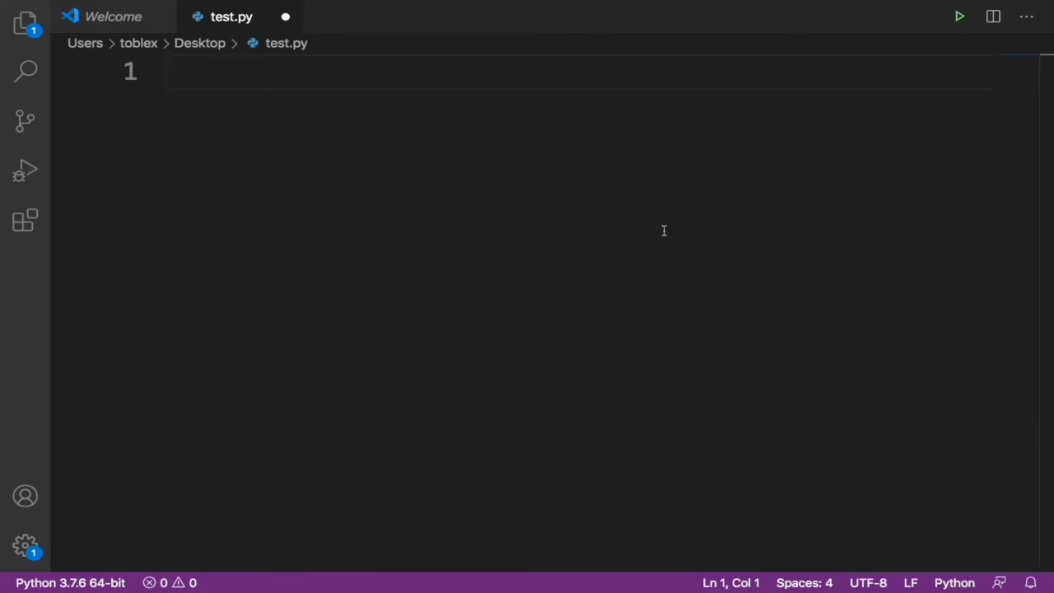
pyautogui.write('f')
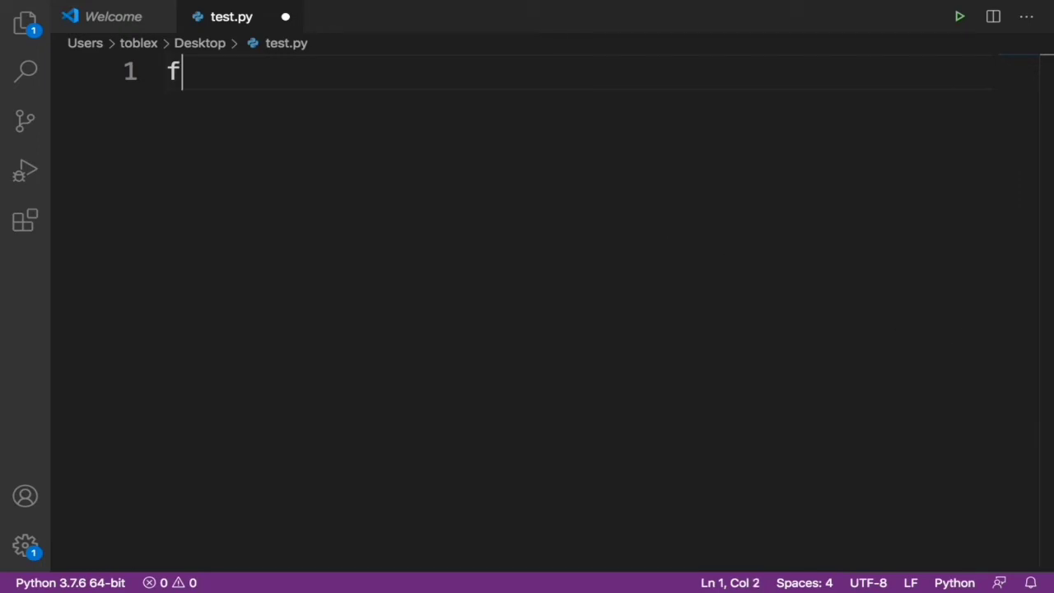
pyautogui.write('rom')
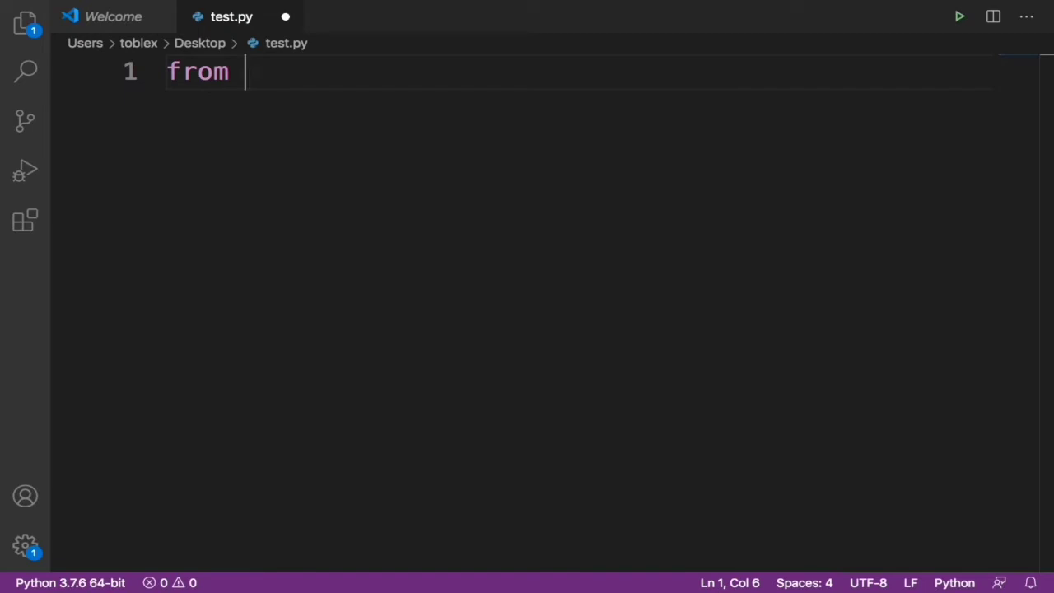
pyautogui.write('textblob')
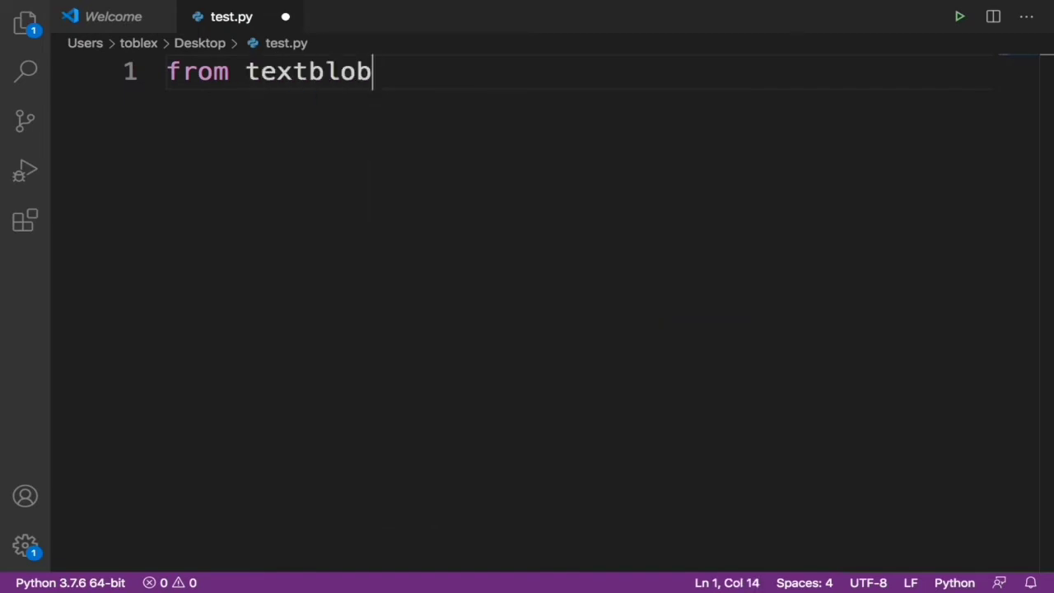
pyautogui.write('install')
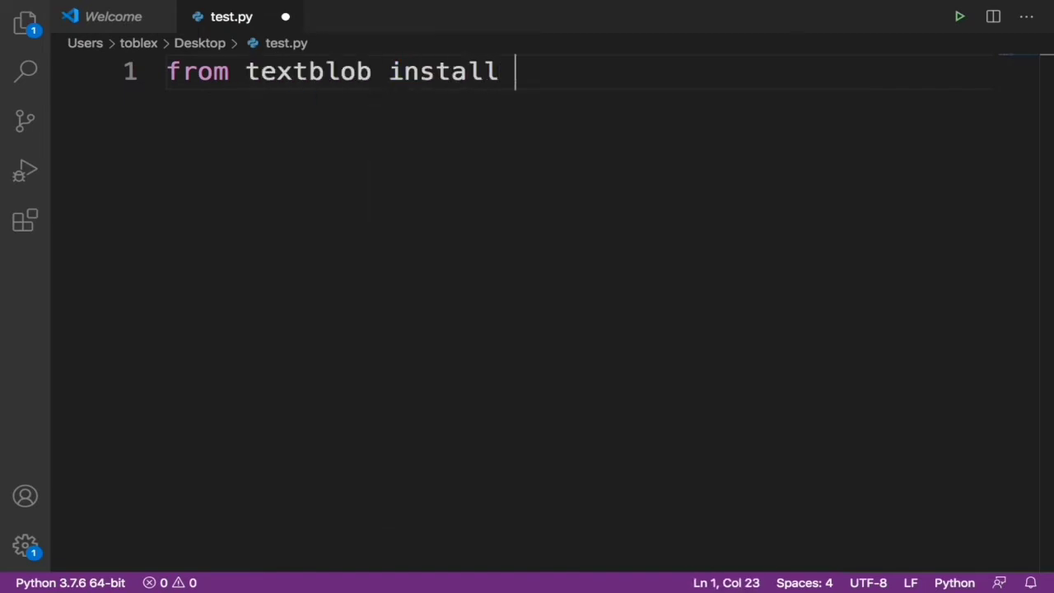
pyautogui.press('Backspace')
pyautogui.write('mport TextBlob')
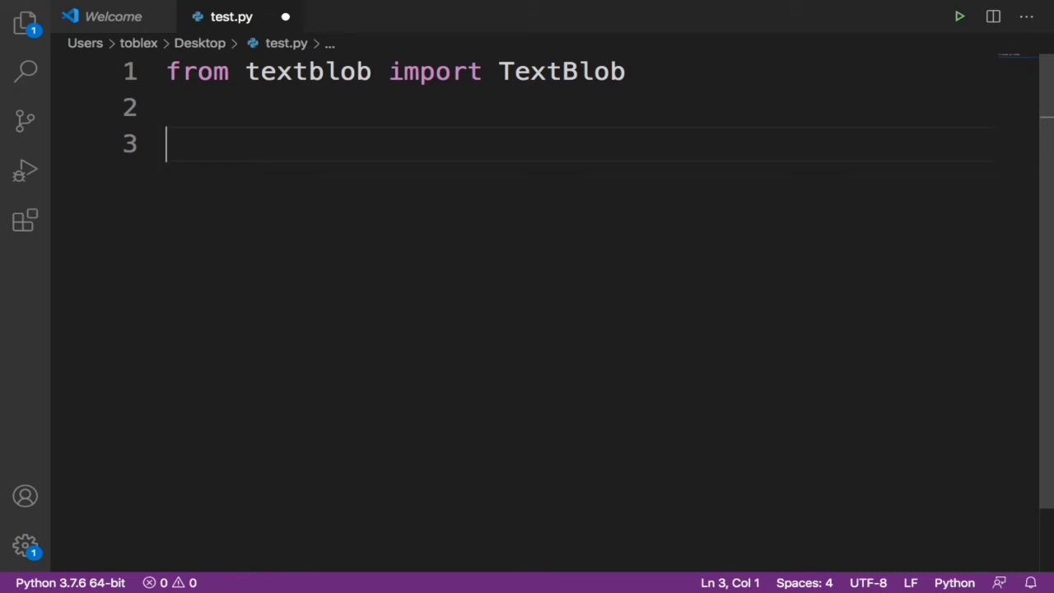
# Write words = TextBlob("I amm goodd at devveloping sites") on line 3
pyautogui.write('word')
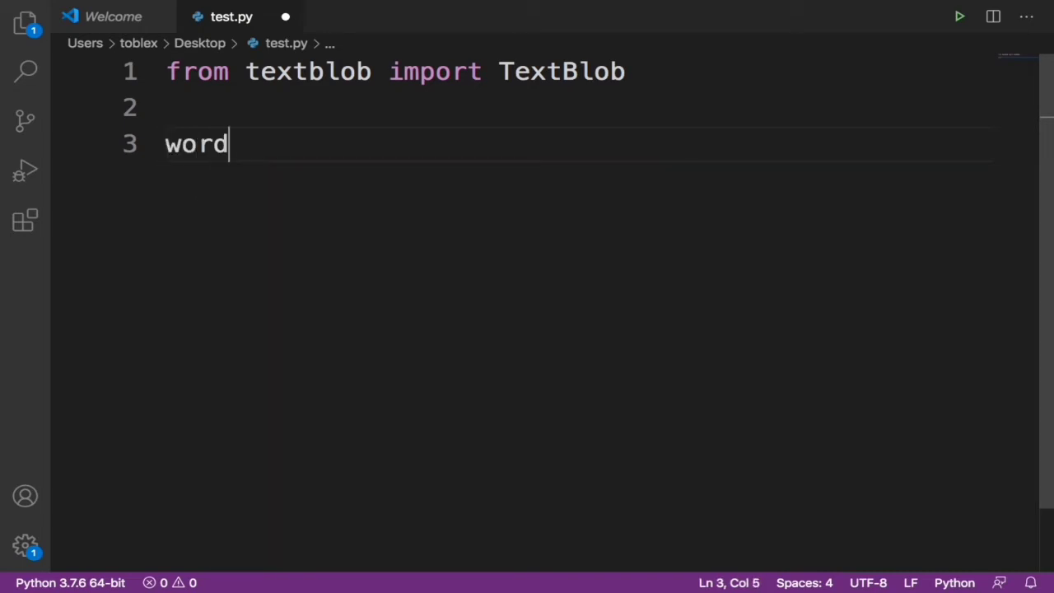
pyautogui.write('s =')
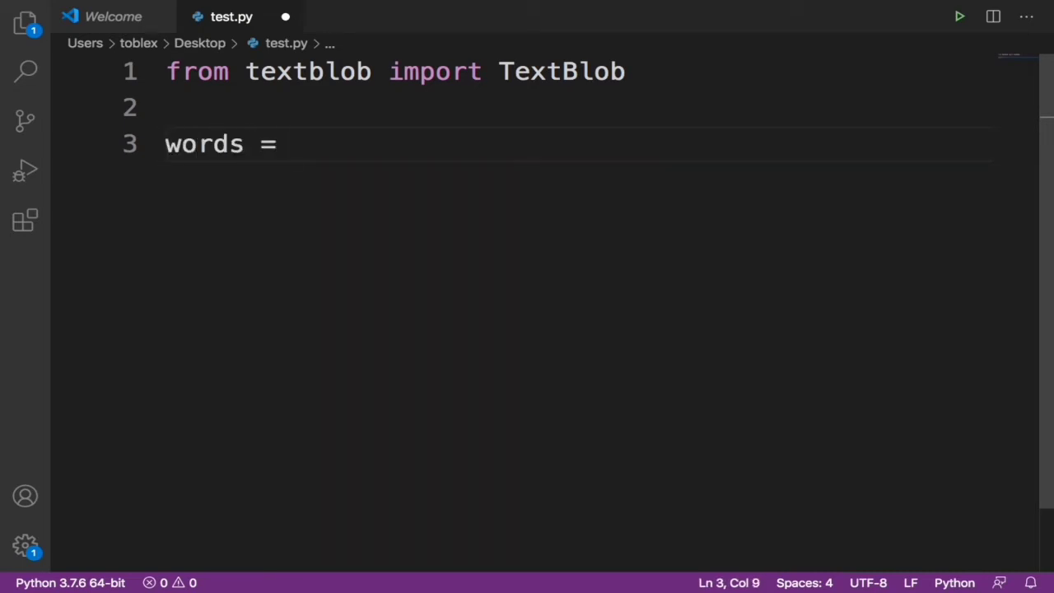
pyautogui.write('TextBlob')
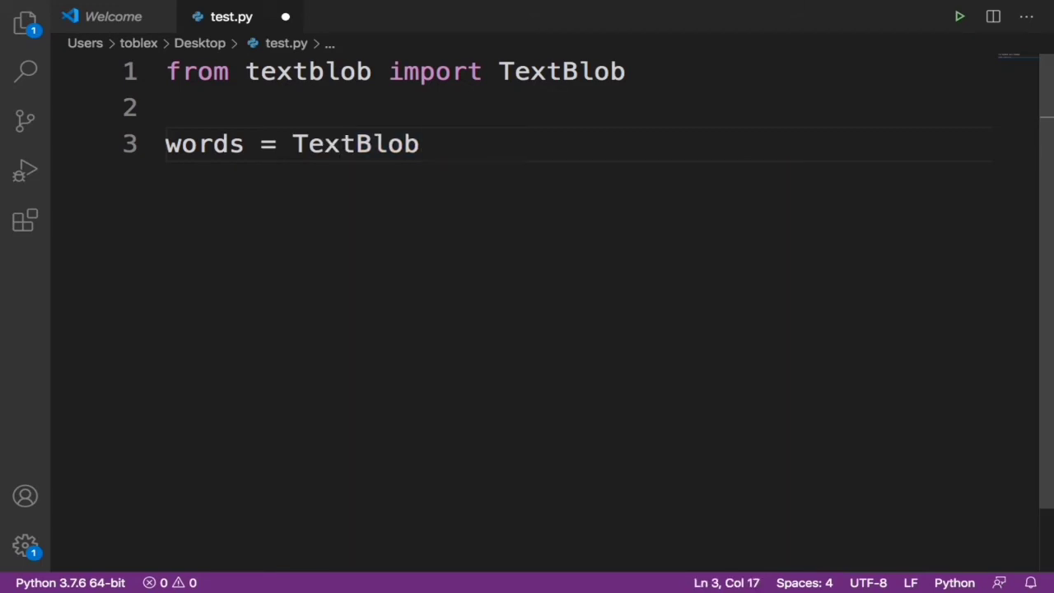
pyautogui.write('("")')
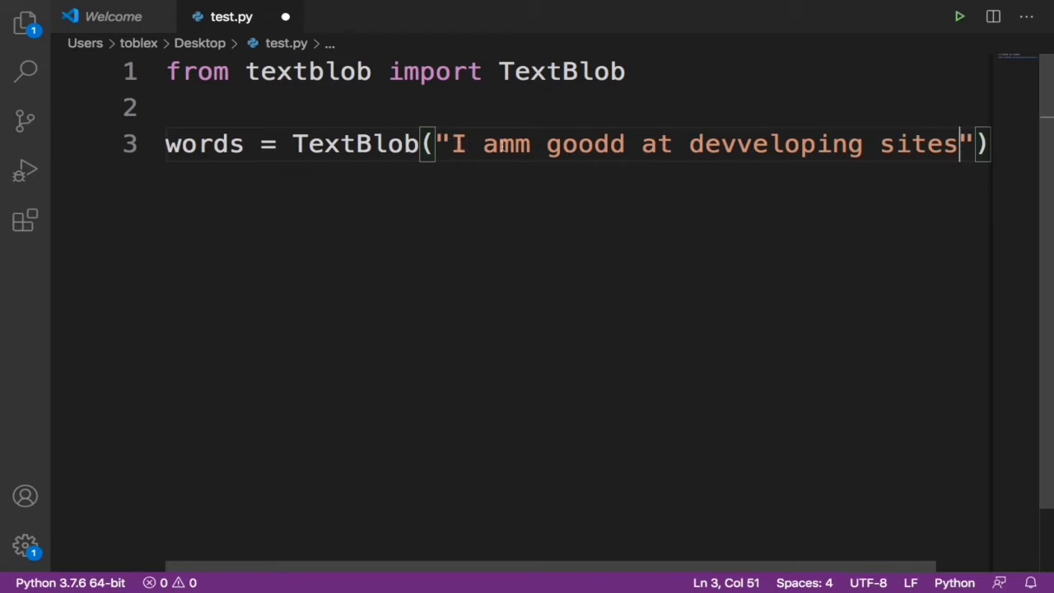
pyautogui.moveTo(502, 151)
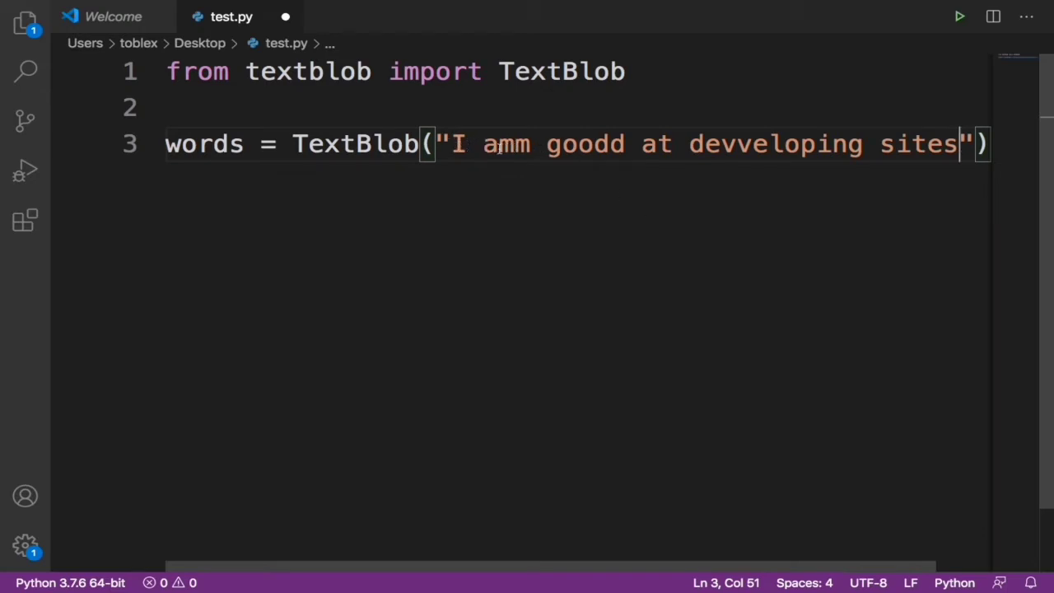
pyautogui.moveTo(1044, 166)
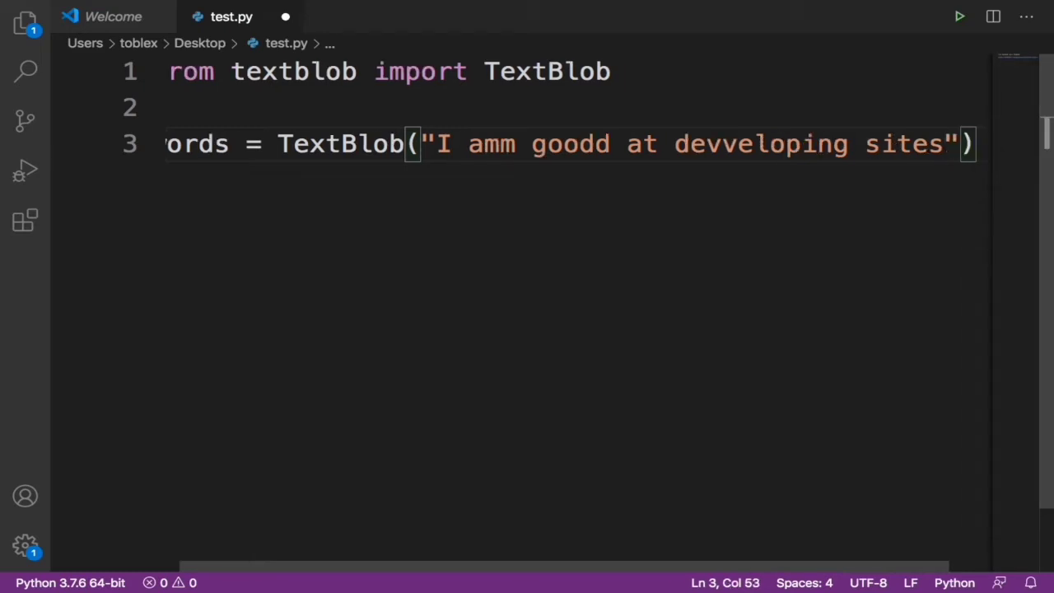
pyautogui.press('Enter')
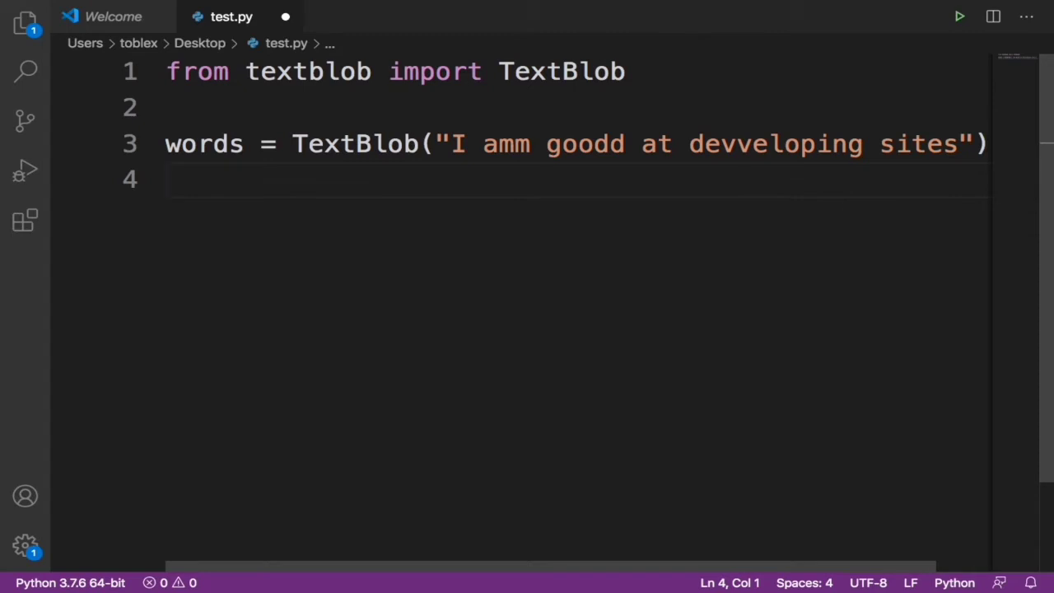
# Write words = words.correct() on line 4
pyautogui.write('words = w')
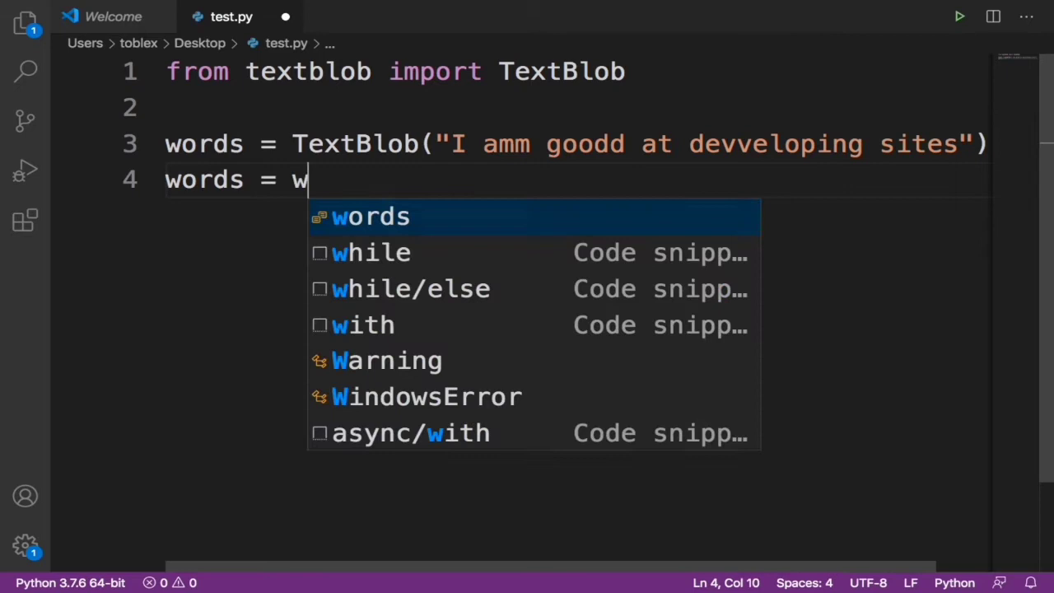
pyautogui.write('ords.')
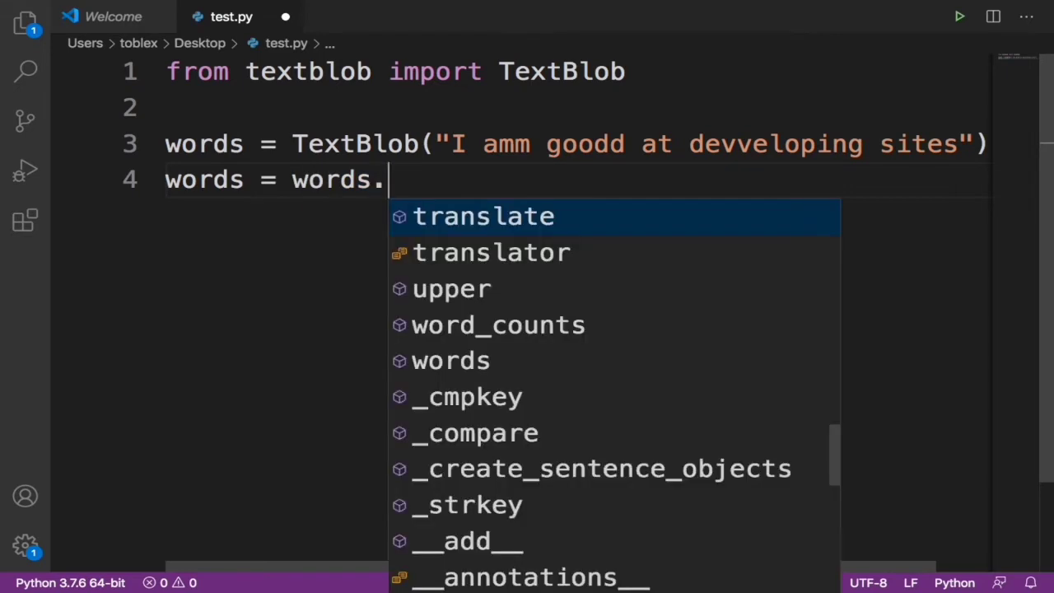
pyautogui.write('correct')
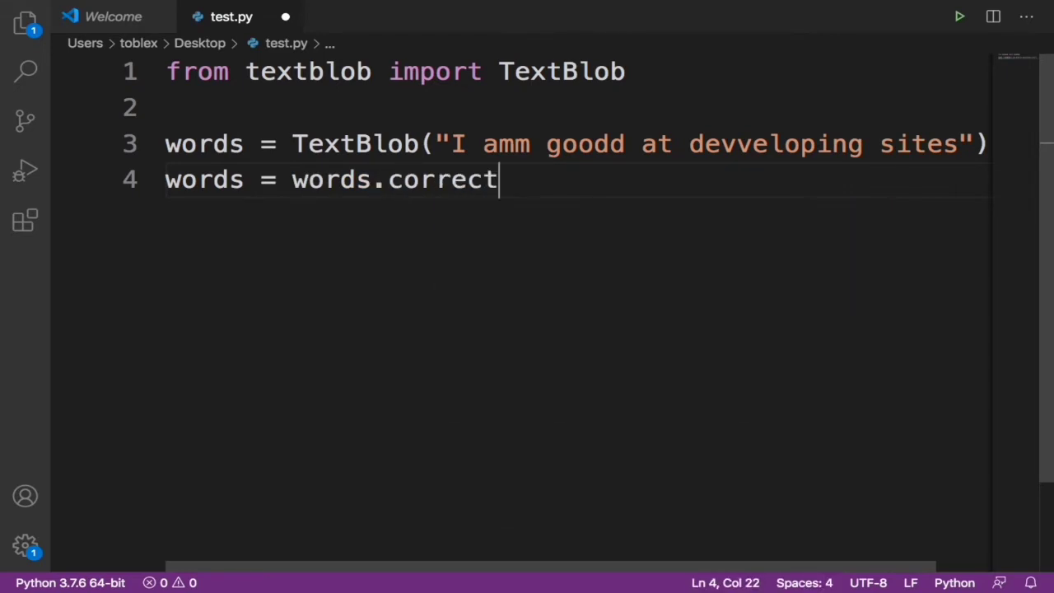
pyautogui.write('()')
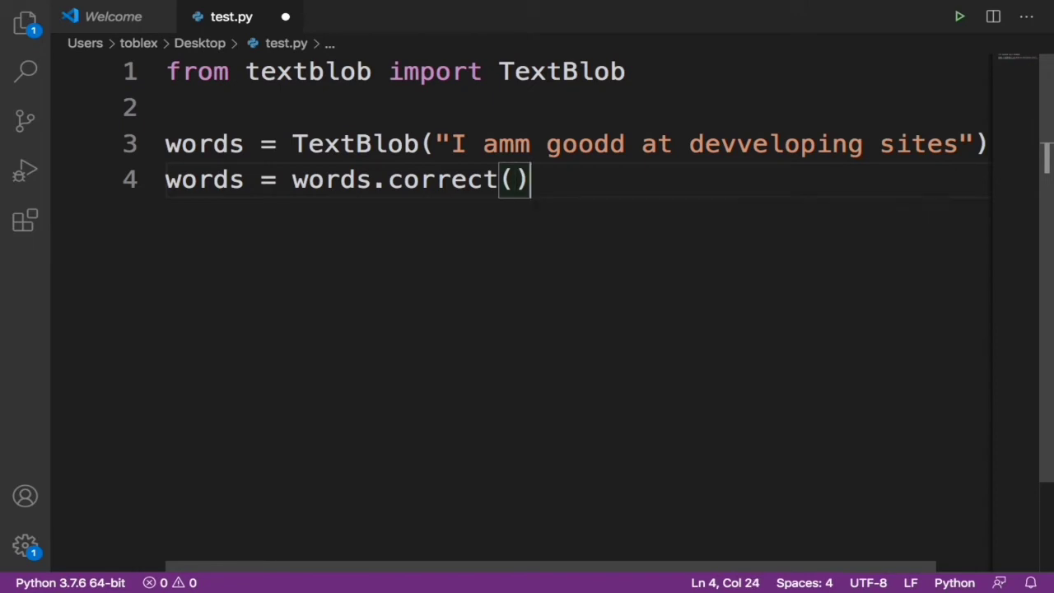
# Write print(words) on line 6, accepting the words autocomplete
pyautogui.write('pw')
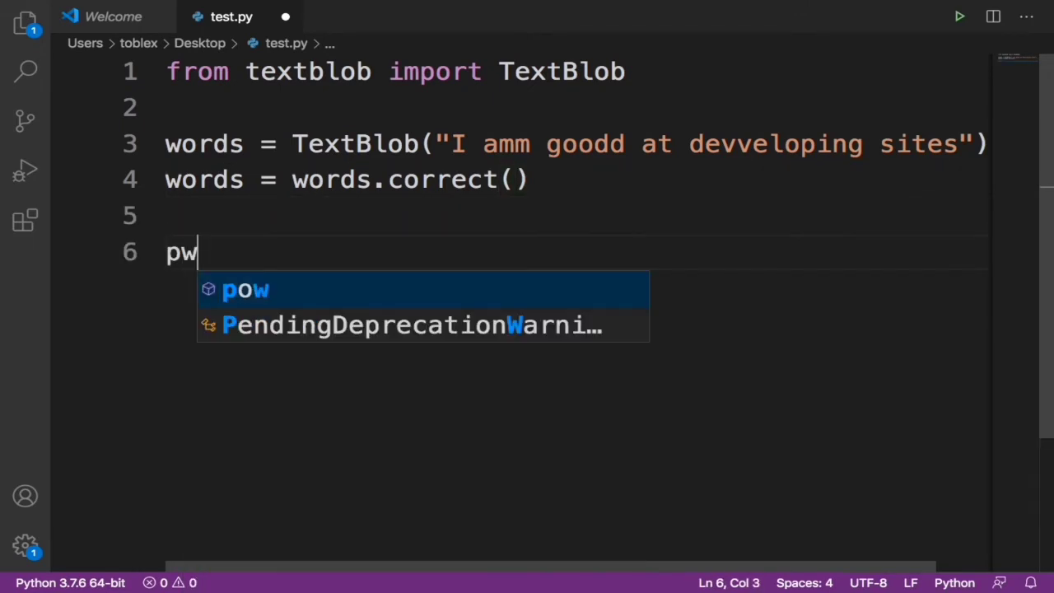
pyautogui.write('print')
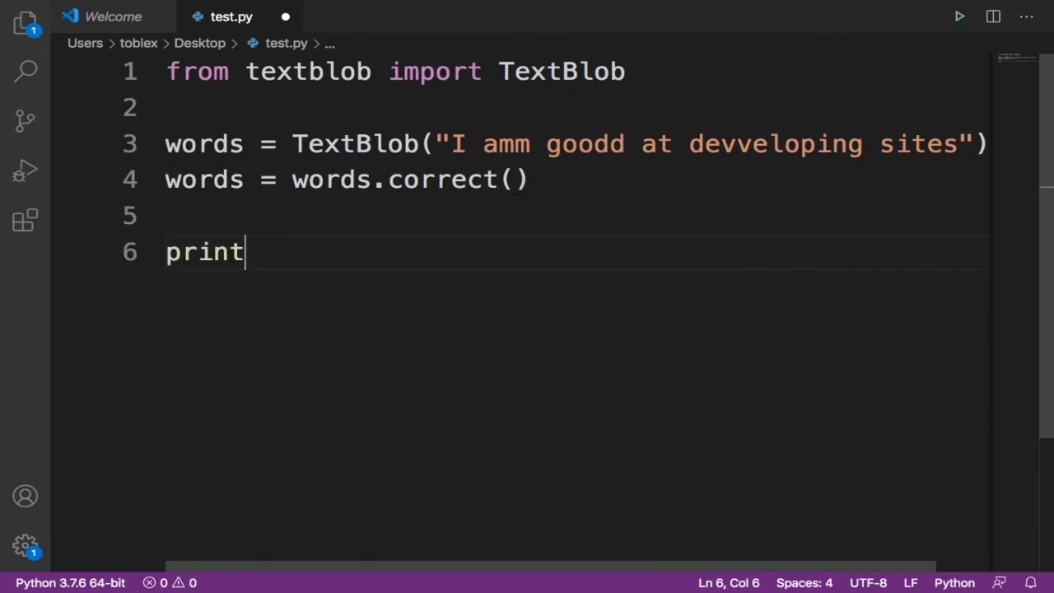
pyautogui.write('(w')
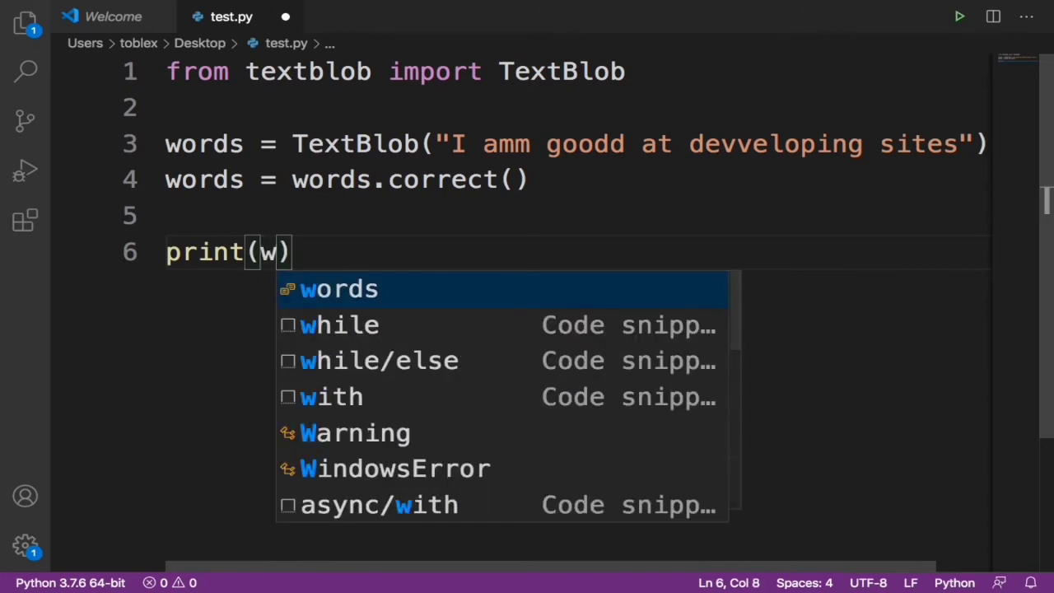
pyautogui.press('Tab')
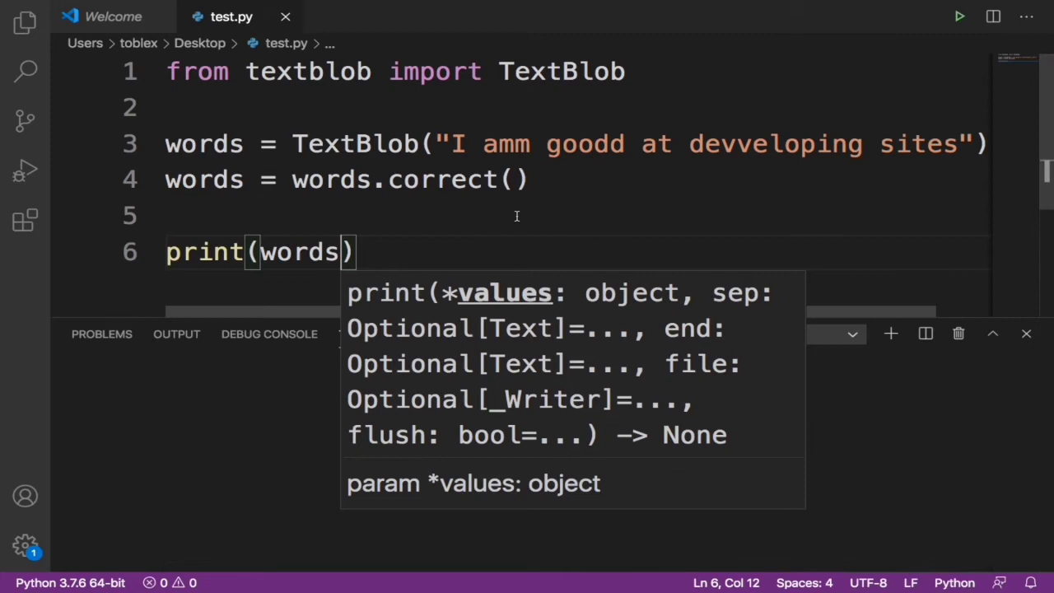
# Run test.py so the terminal prints "I am good at developing sites"
pyautogui.click(958, 15)
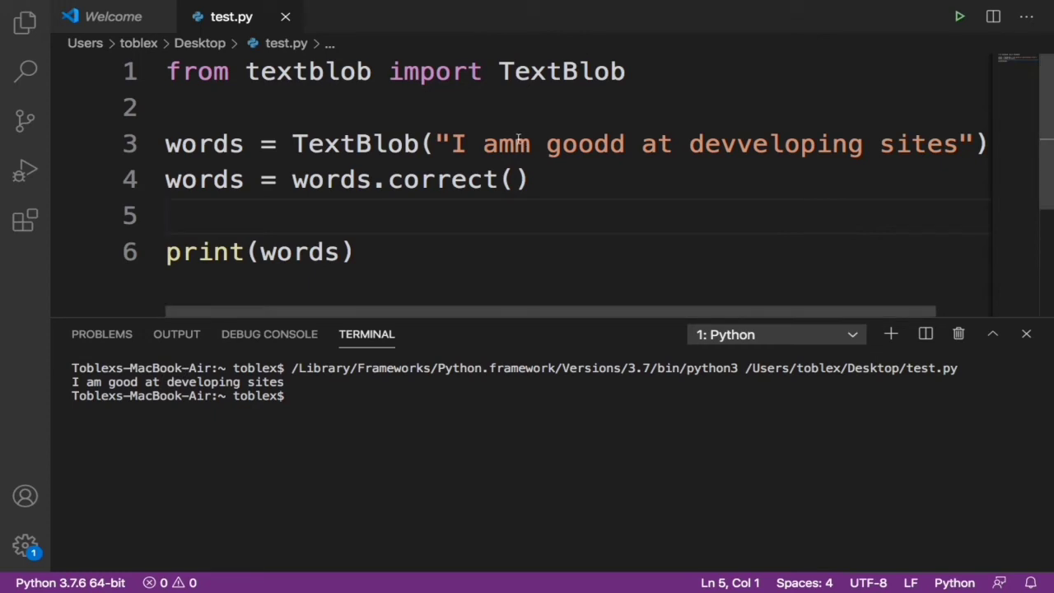
pyautogui.moveTo(685, 156)
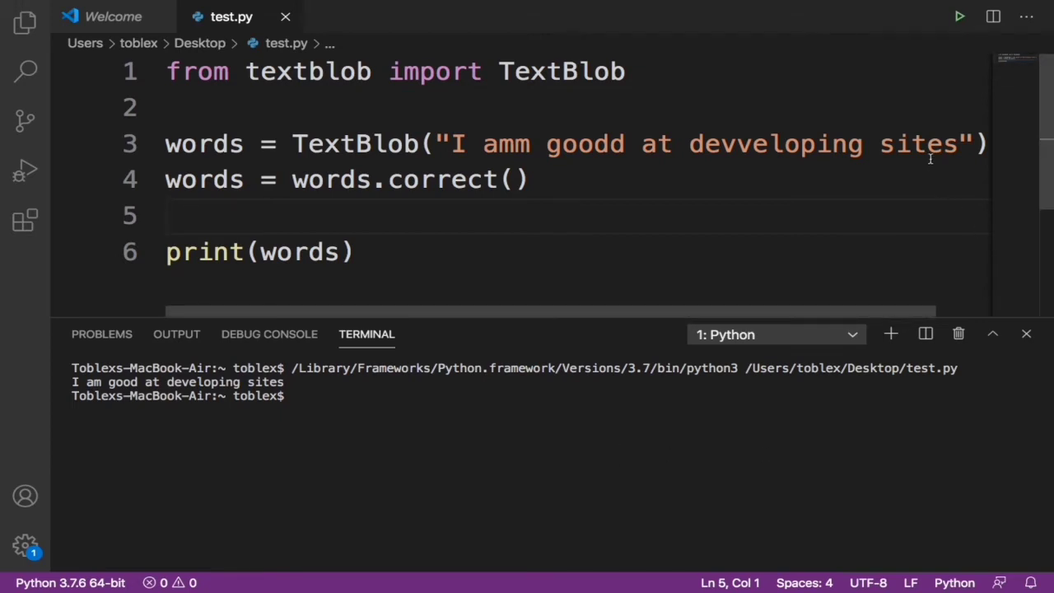
# Test the misspelling 'pythn', revert to 'sites', then select the hardcoded sentence string
pyautogui.write('pyt')
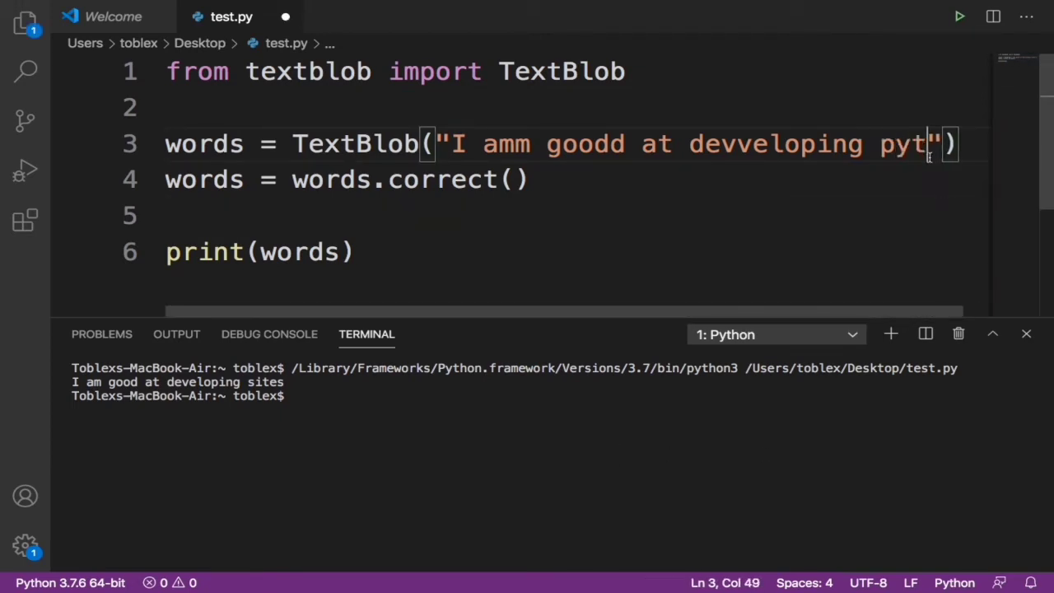
pyautogui.write('hn')
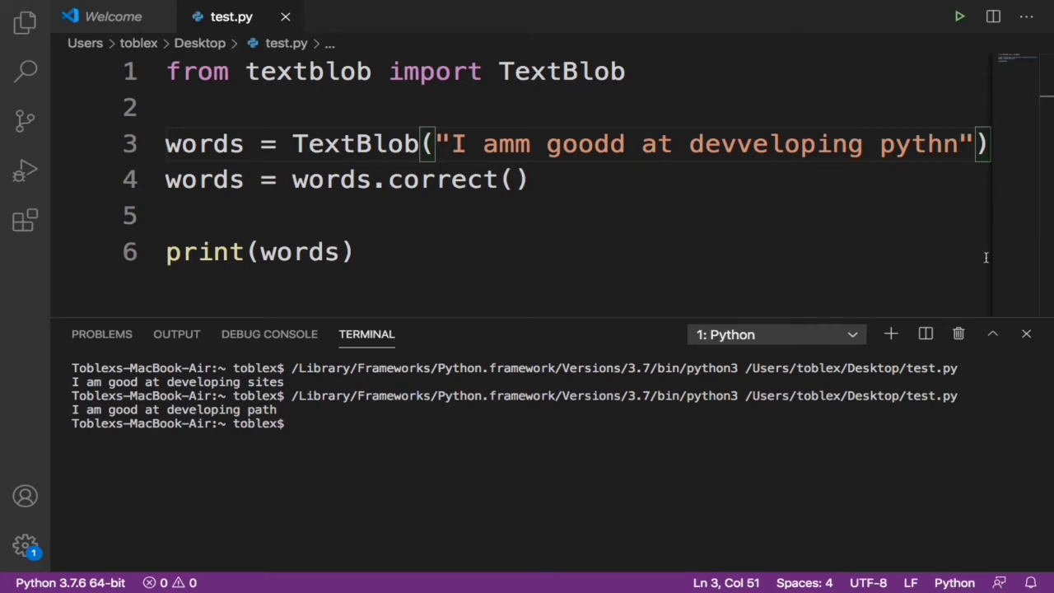
pyautogui.click(1027, 333)
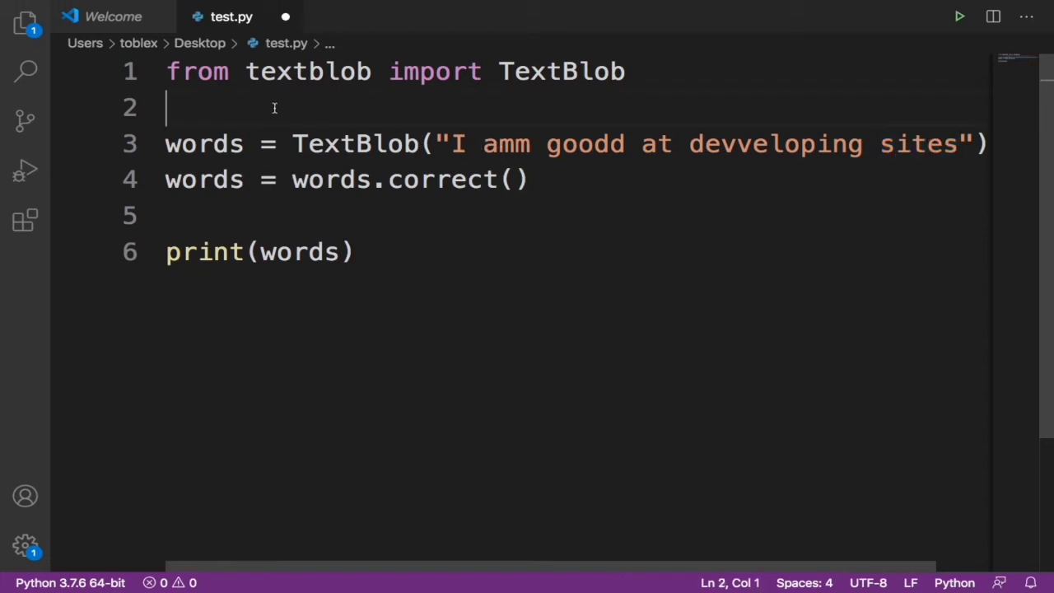
pyautogui.press('Enter')
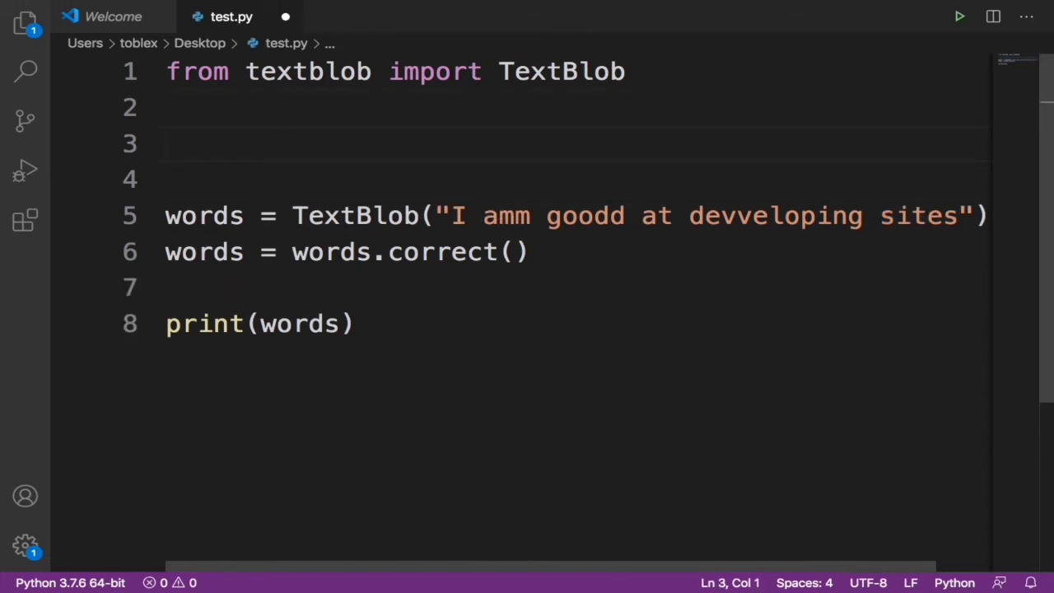
pyautogui.moveTo(444, 216); pyautogui.dragTo(815, 216)
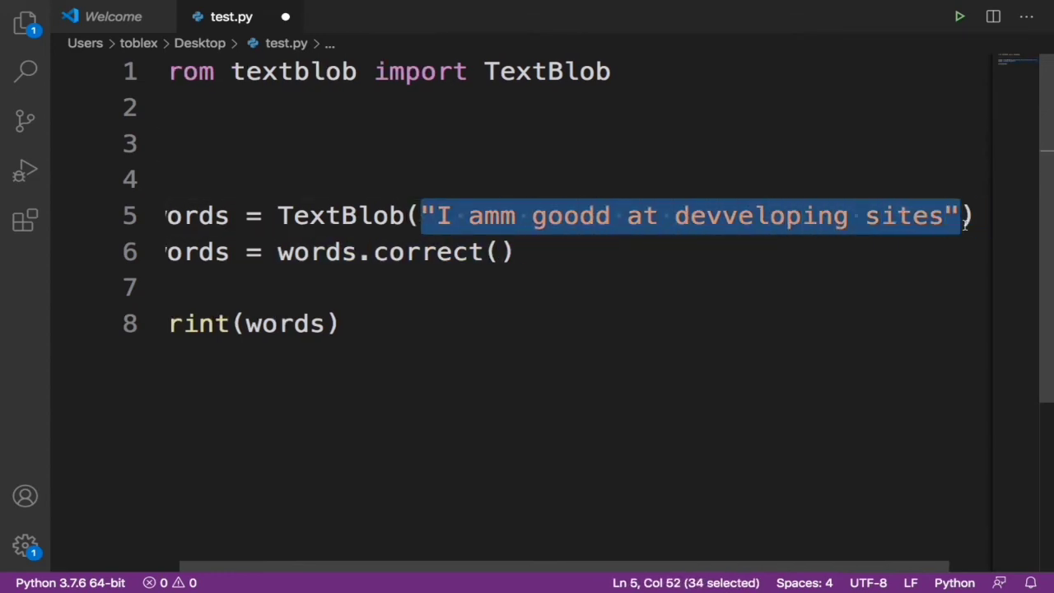
# Replace the string with input("Enter Your word or words: ")
pyautogui.write('input)')
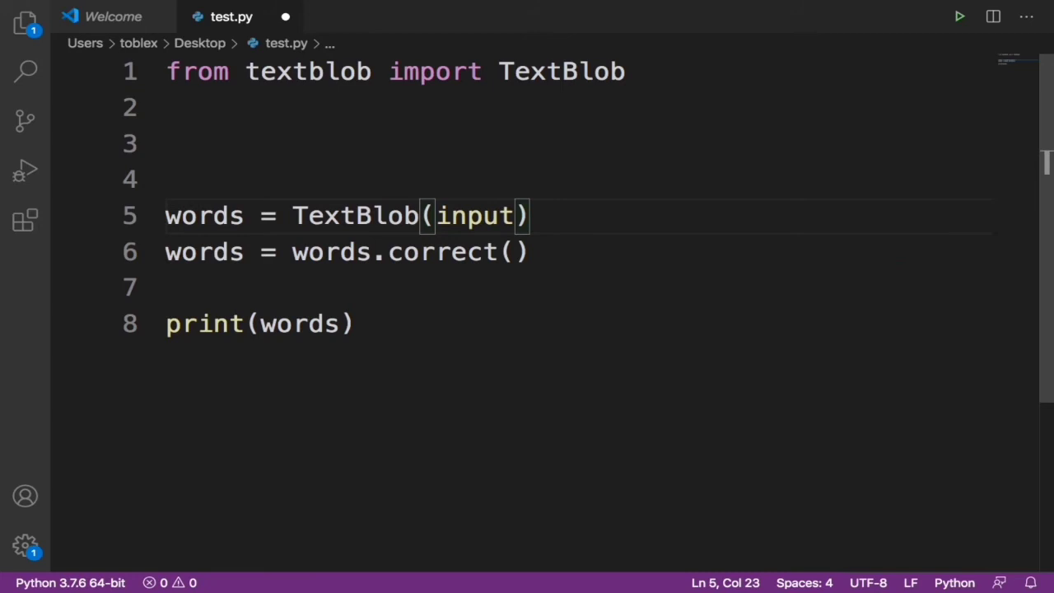
pyautogui.write('"En"')
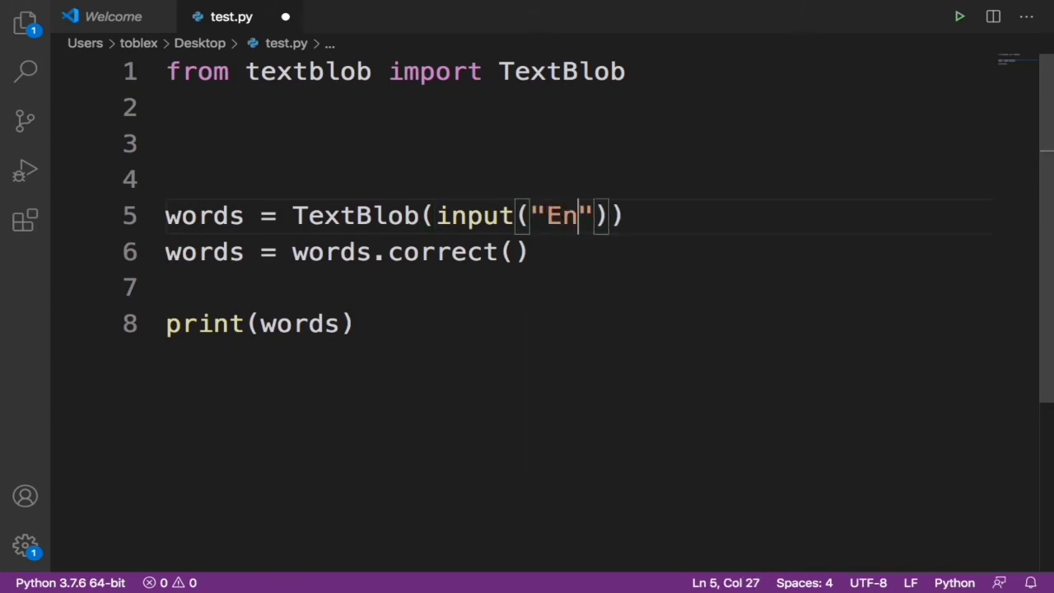
pyautogui.write('ter y')
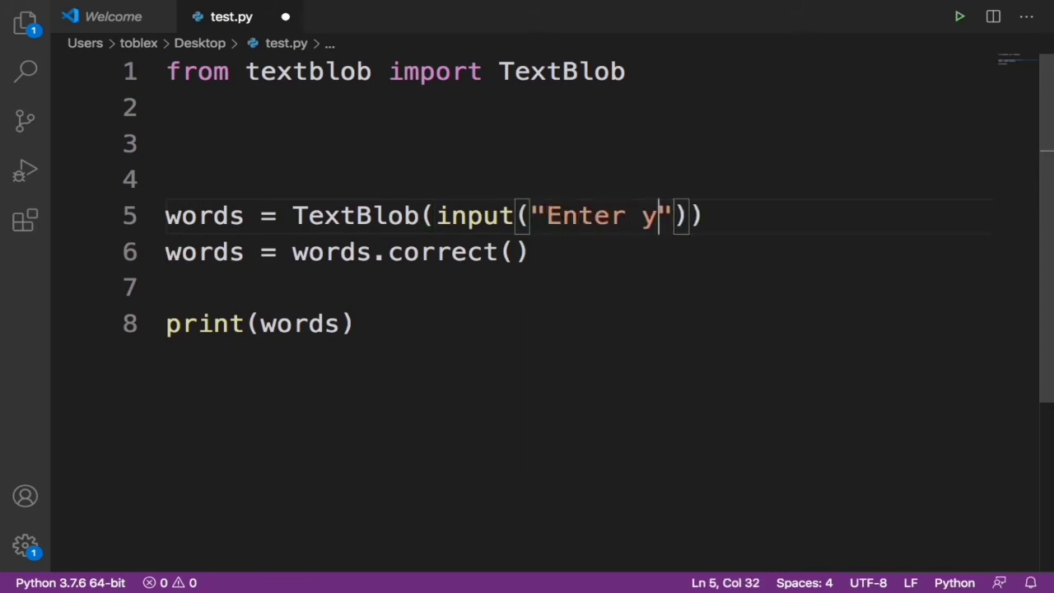
pyautogui.press('Backspace')
pyautogui.write('You')
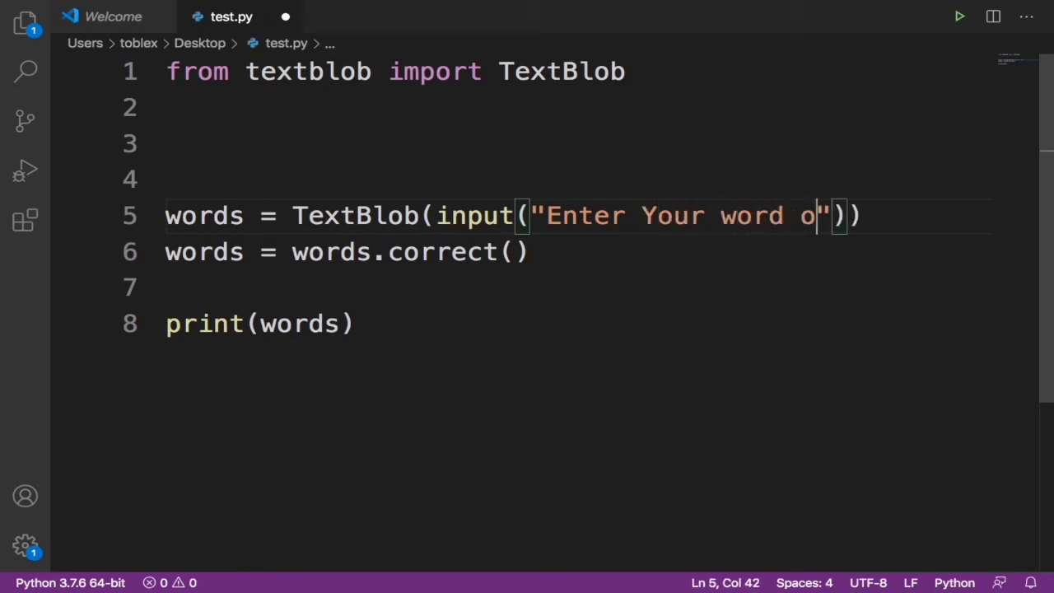
pyautogui.write('r words:')
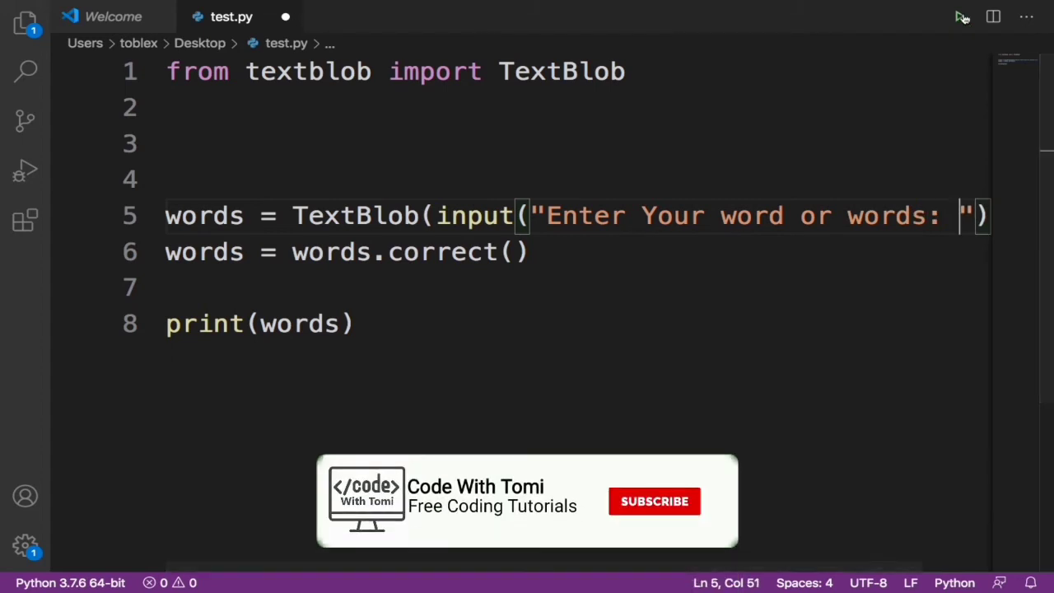
# Reword the prompt to "Enter Your word or sentence:" and run test.py so it awaits input
pyautogui.click(958, 17)
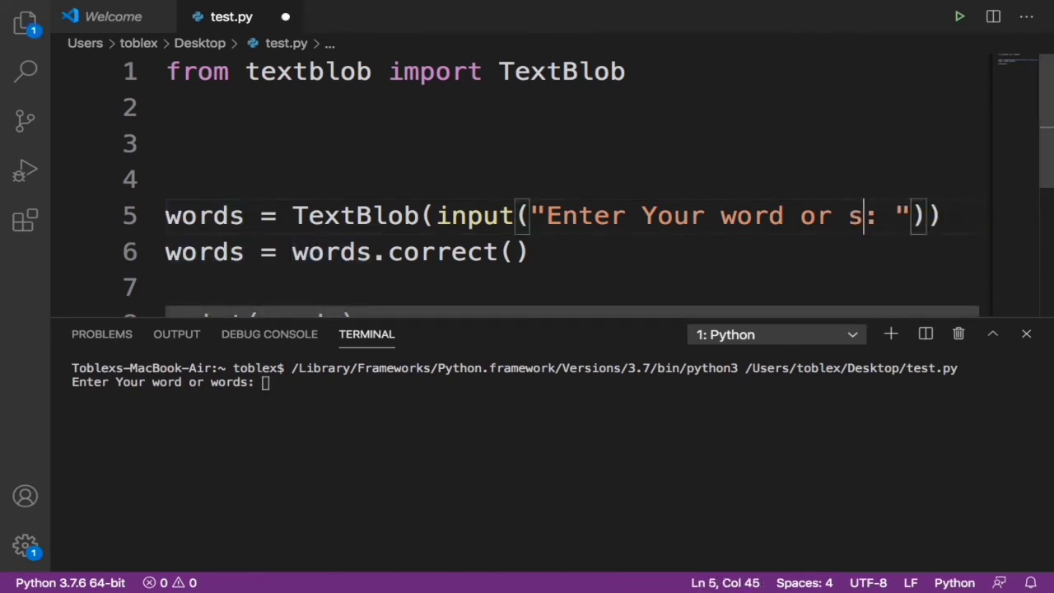
pyautogui.write('entence')
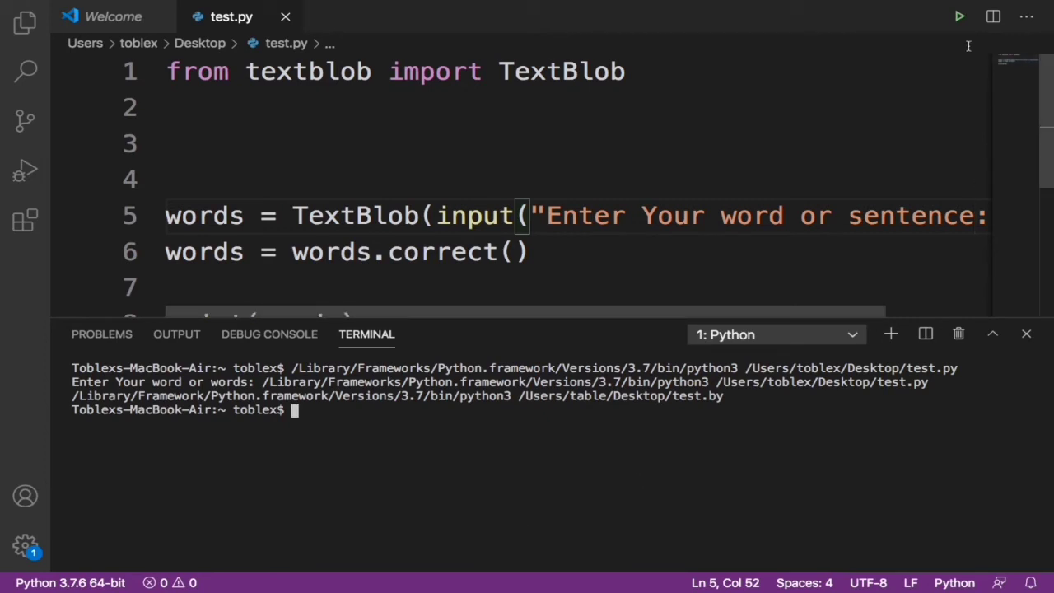
pyautogui.click(958, 14)
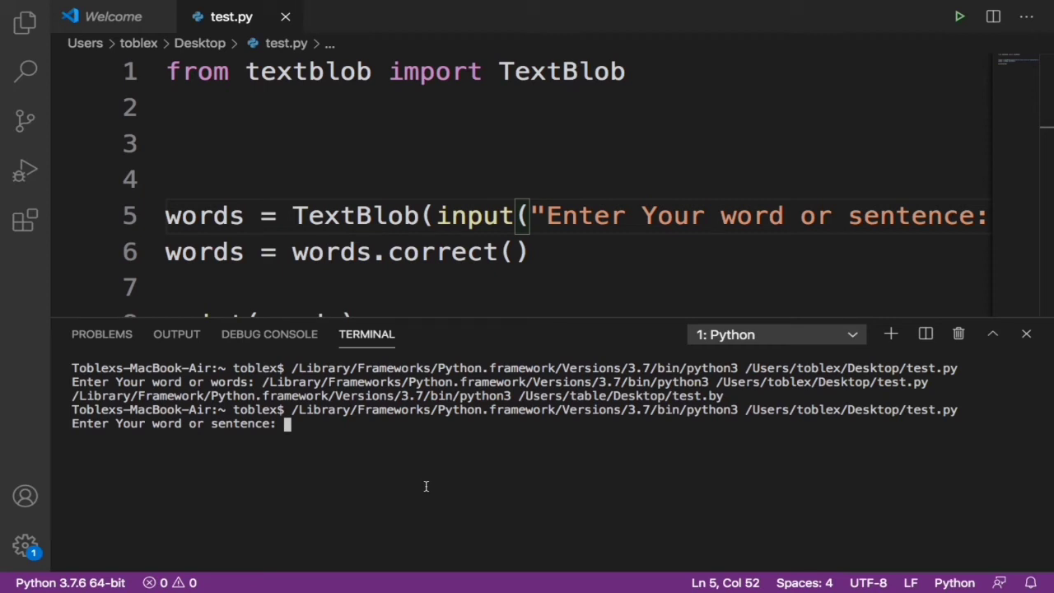
# Enter the misspelling 'amerca' at the prompt so the script prints 'america'
pyautogui.write('ame')
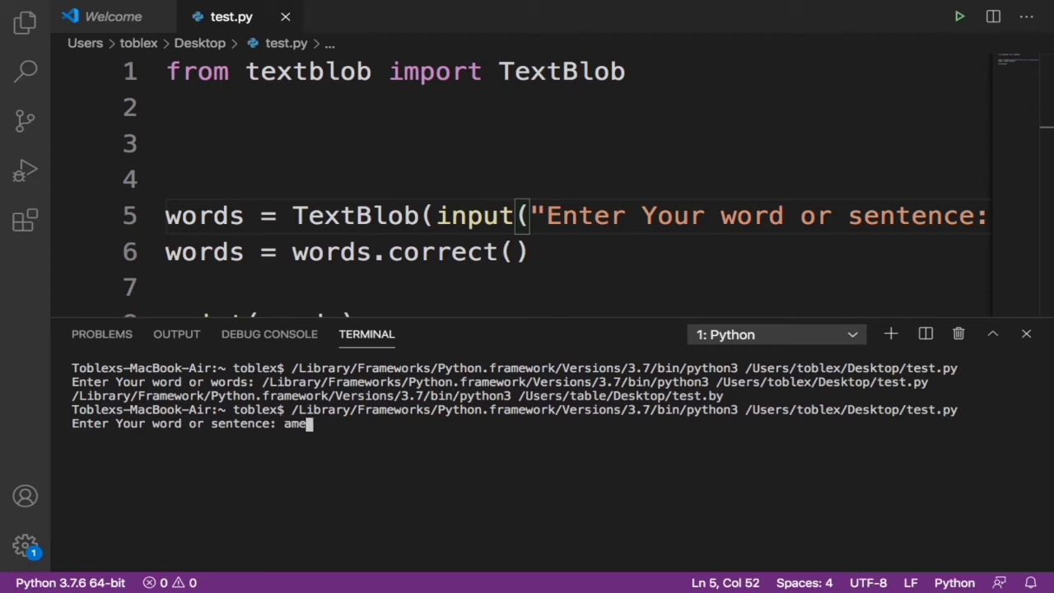
pyautogui.write('r')
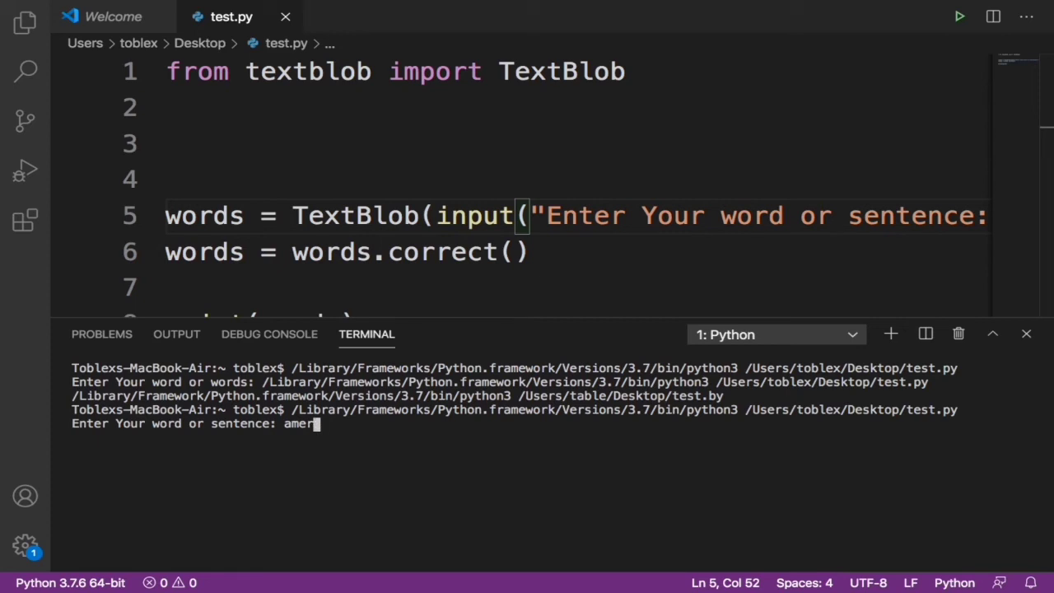
pyautogui.write('ca')
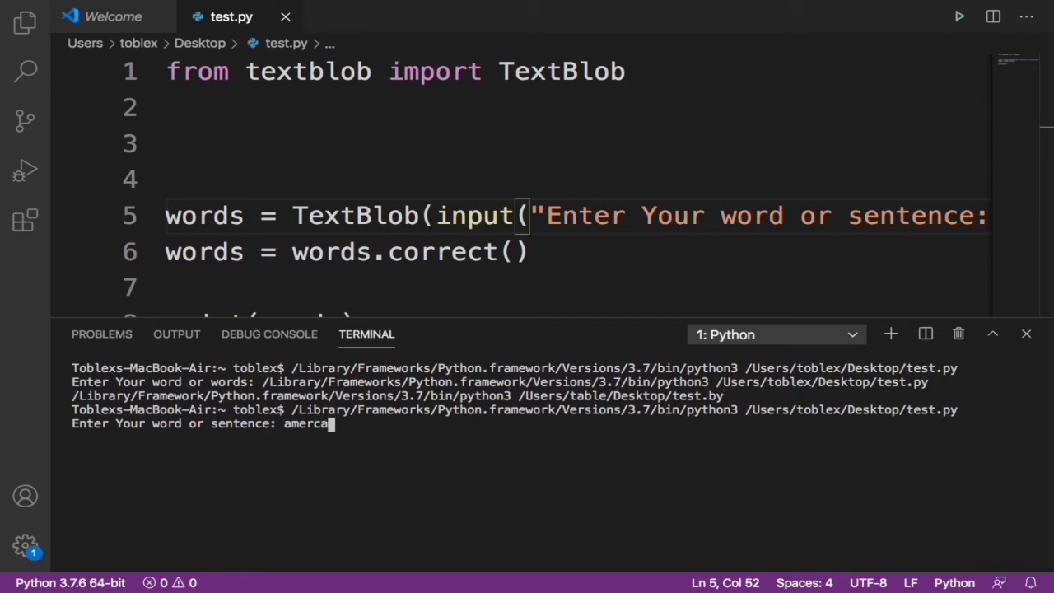
pyautogui.press('Enter')
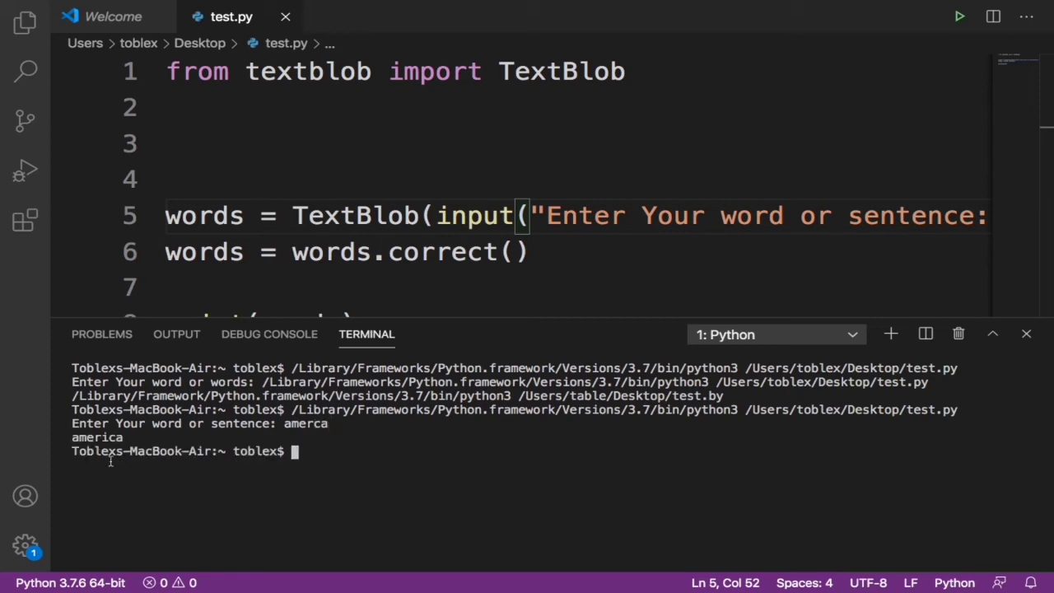
pyautogui.moveTo(283, 431)
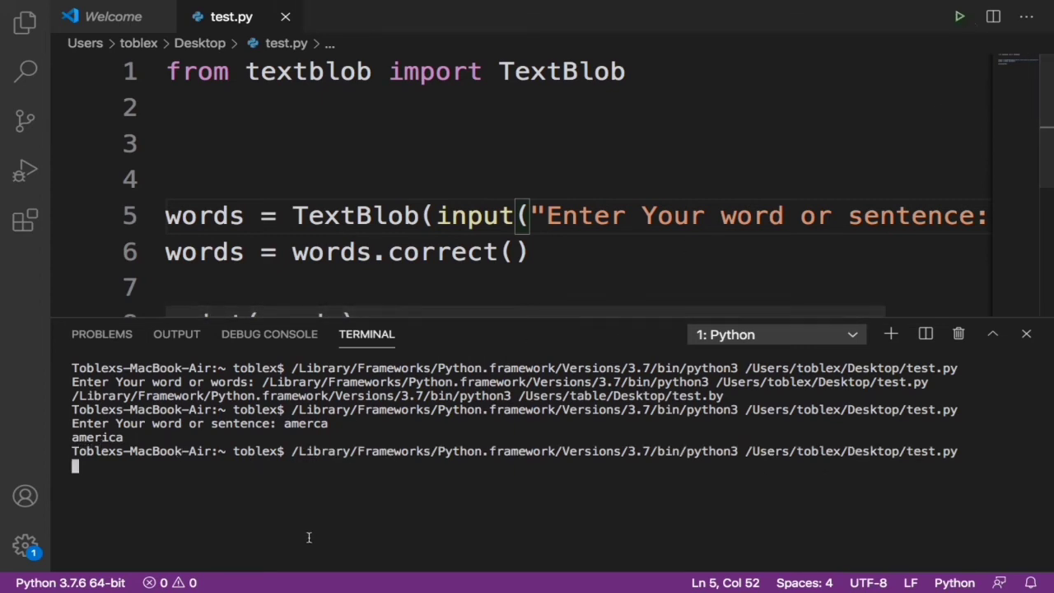
# Enter the misspelled sentence 'my coutry is itay' so the script prints 'my country is stay'
pyautogui.write('my')
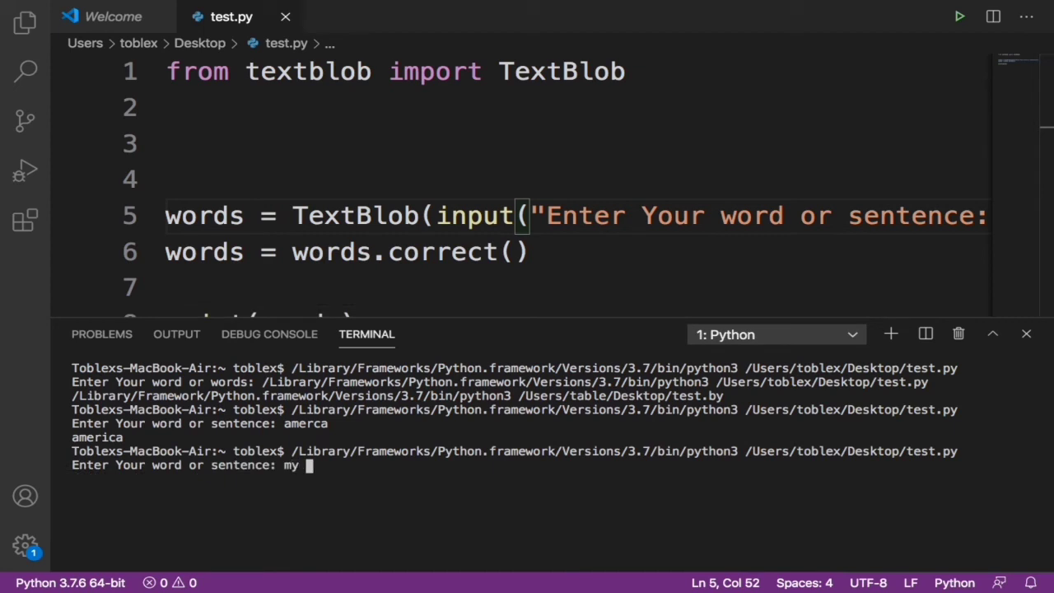
pyautogui.write('county')
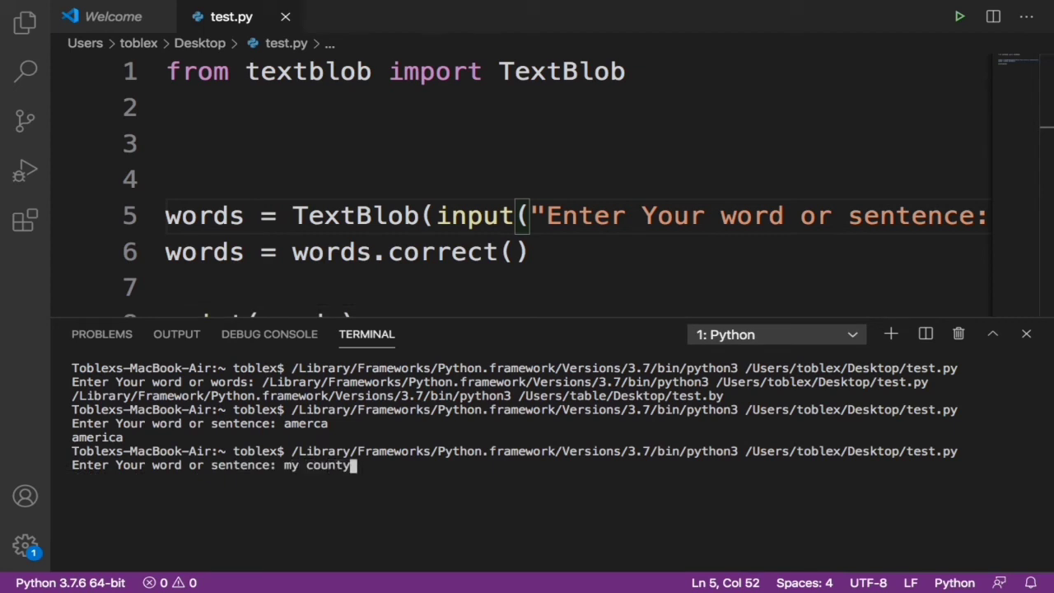
pyautogui.press('Backspace')
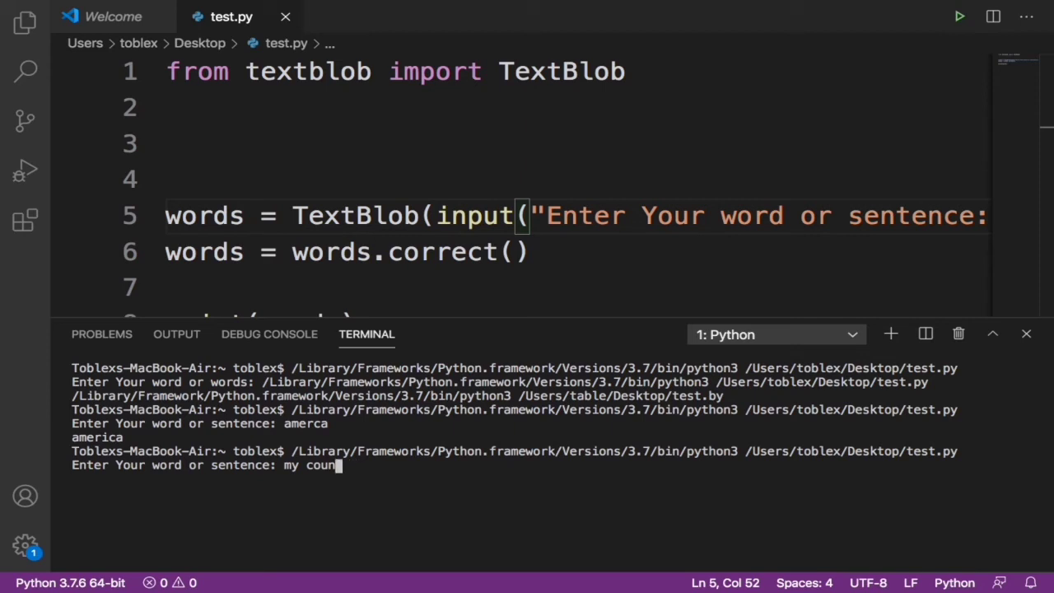
pyautogui.press('BackSpace')
pyautogui.write('try is')
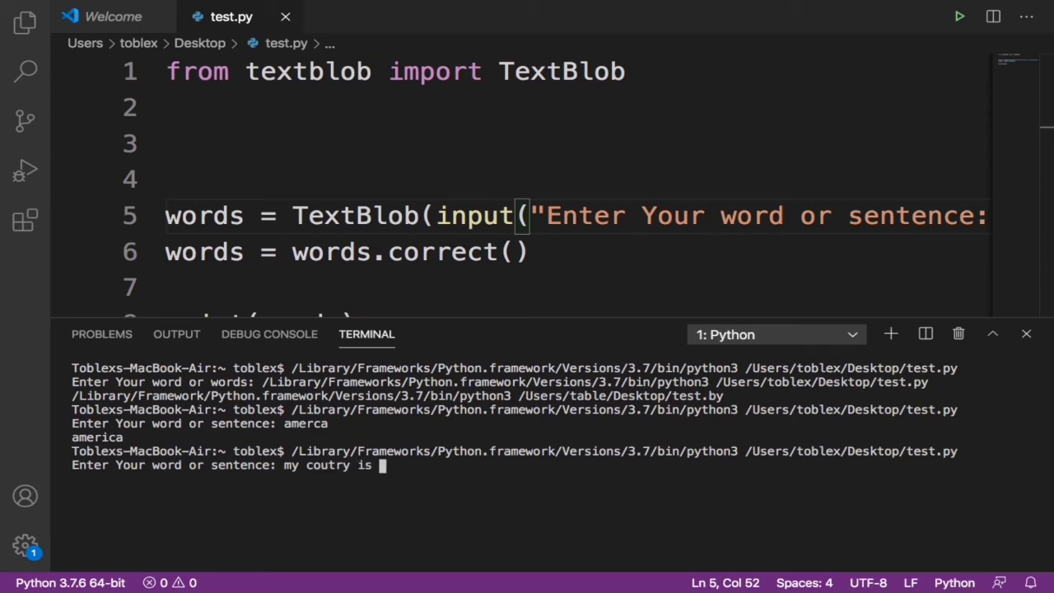
pyautogui.write('i')
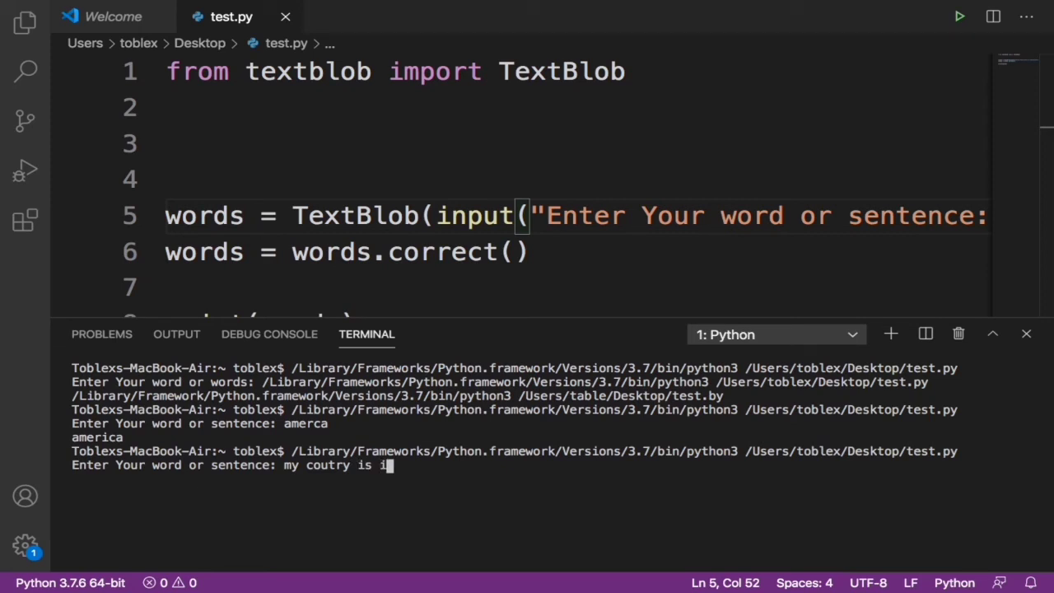
pyautogui.write('tay')
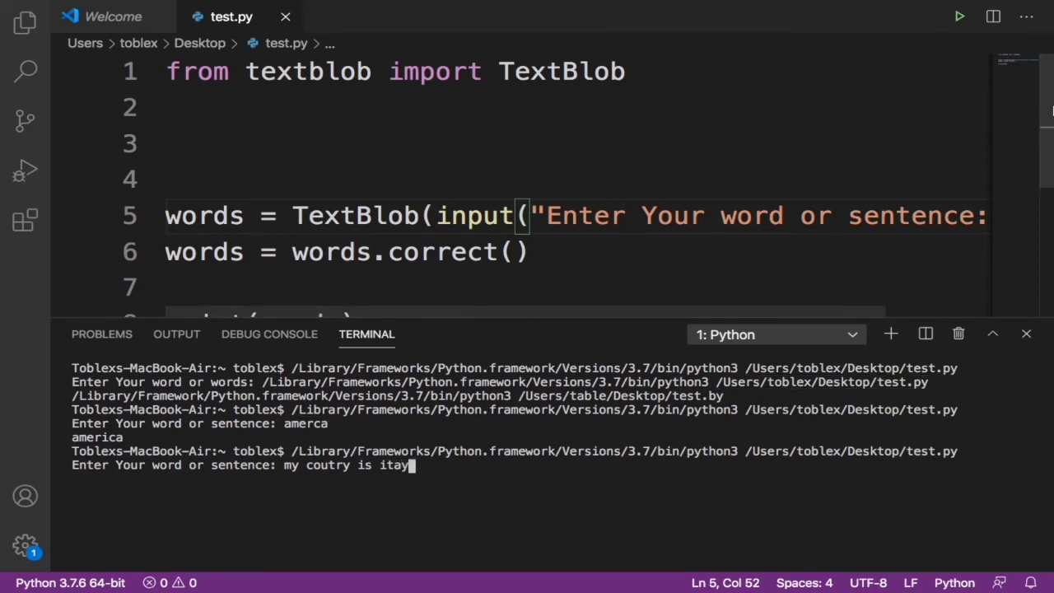
pyautogui.press('Enter')
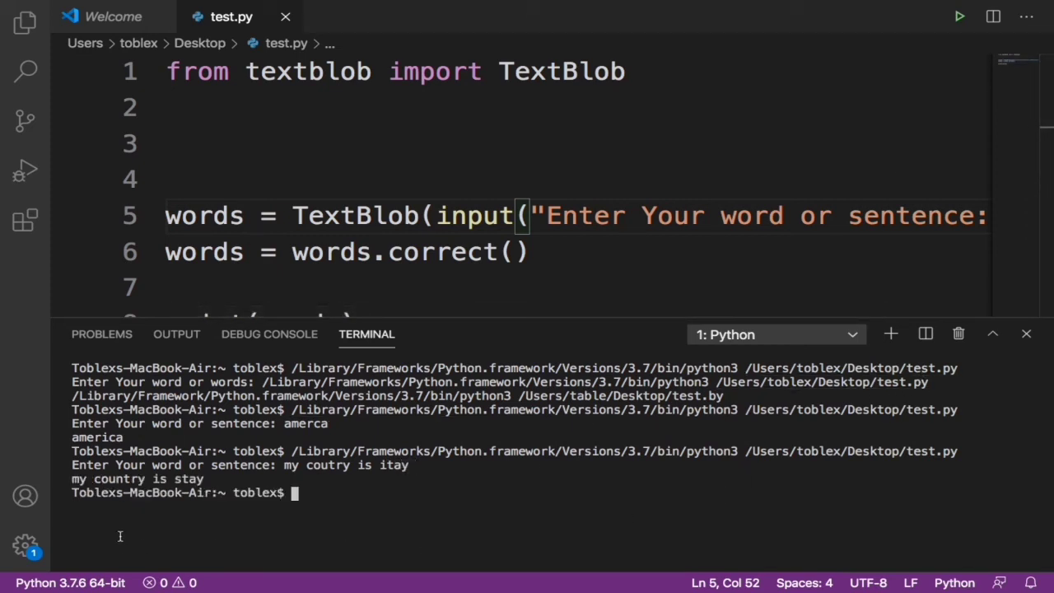
pyautogui.moveTo(308, 494)
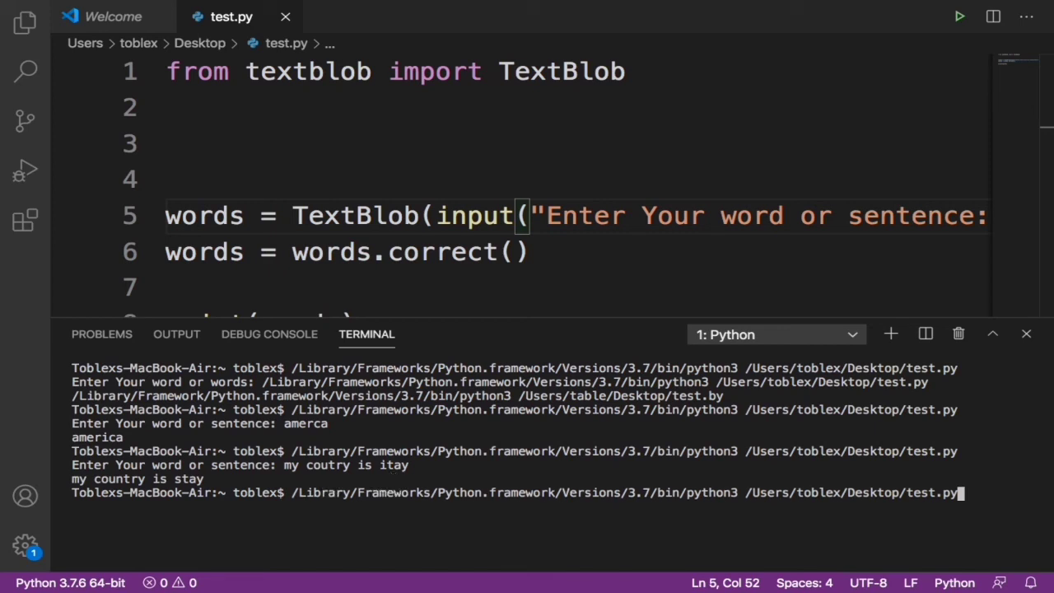
# Rerun test.py and enter 'my contnent is afrca', corrected to 'my continent is africa'
pyautogui.press('Enter')
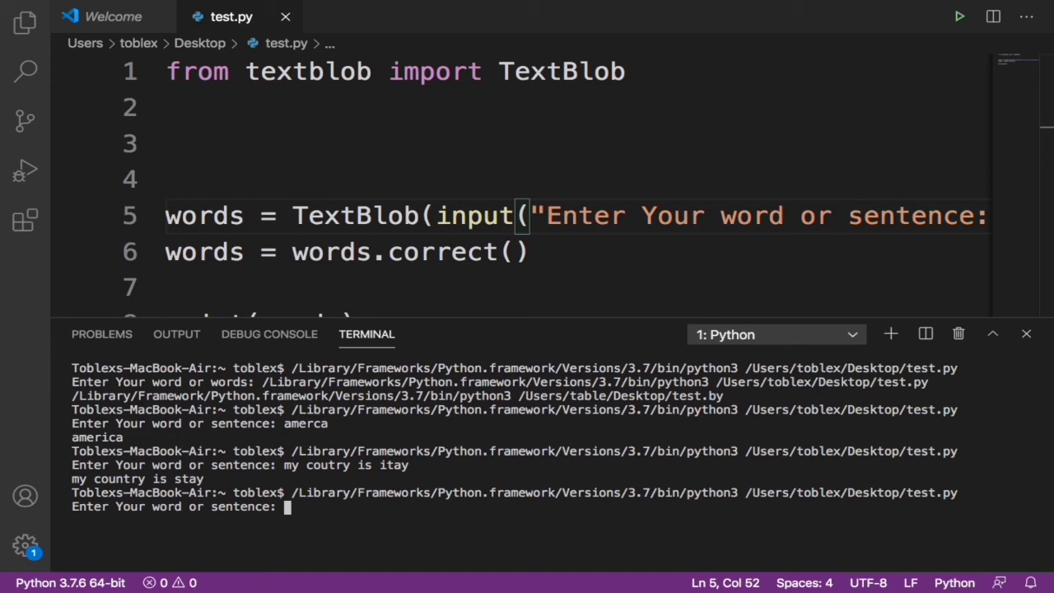
pyautogui.write('m')
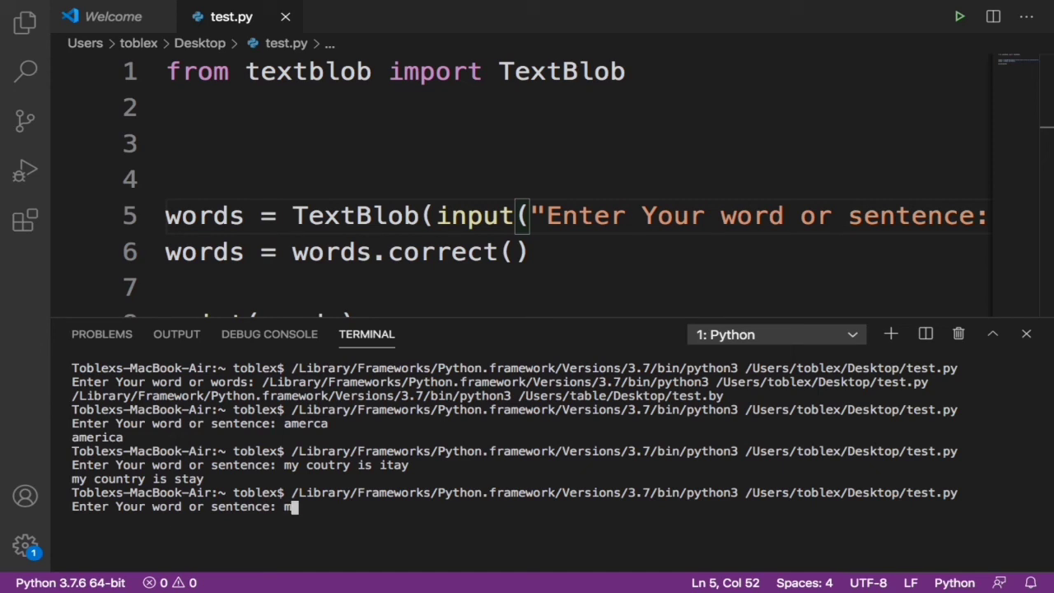
pyautogui.write('y con')
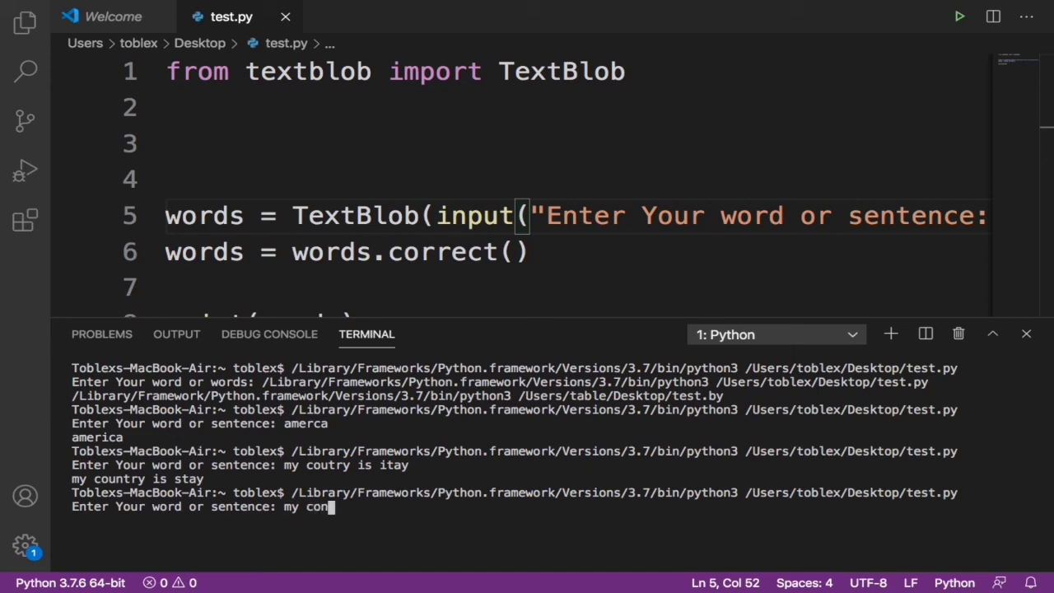
pyautogui.write('tnent is')
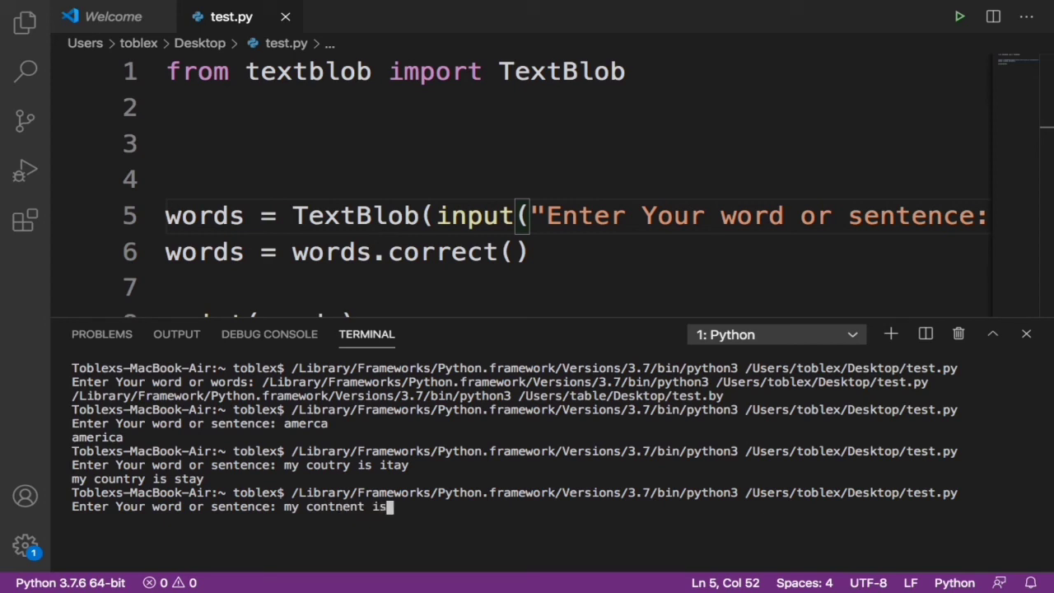
pyautogui.write('af')
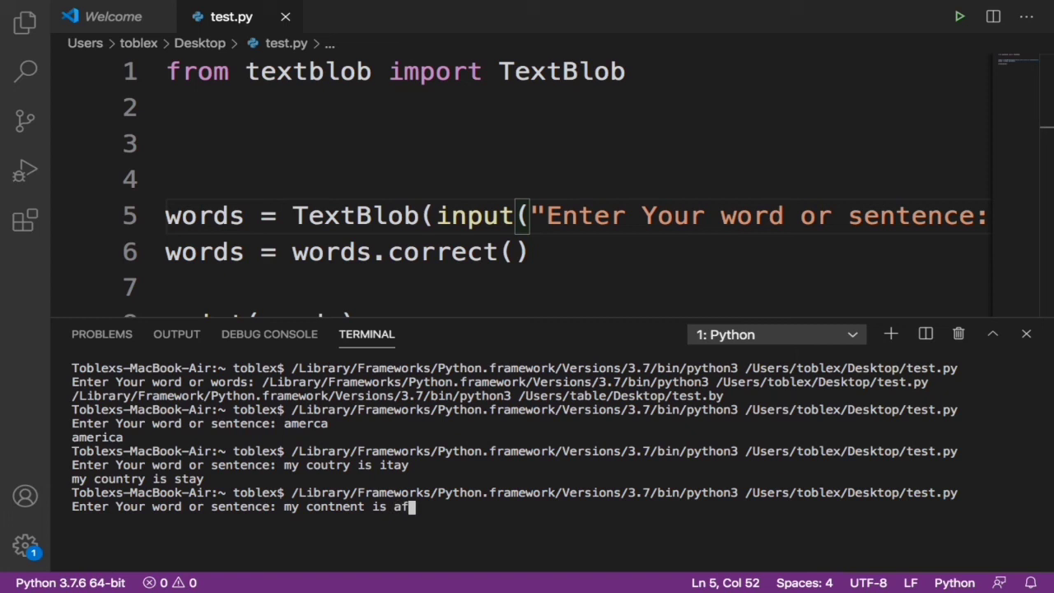
pyautogui.write('rca')
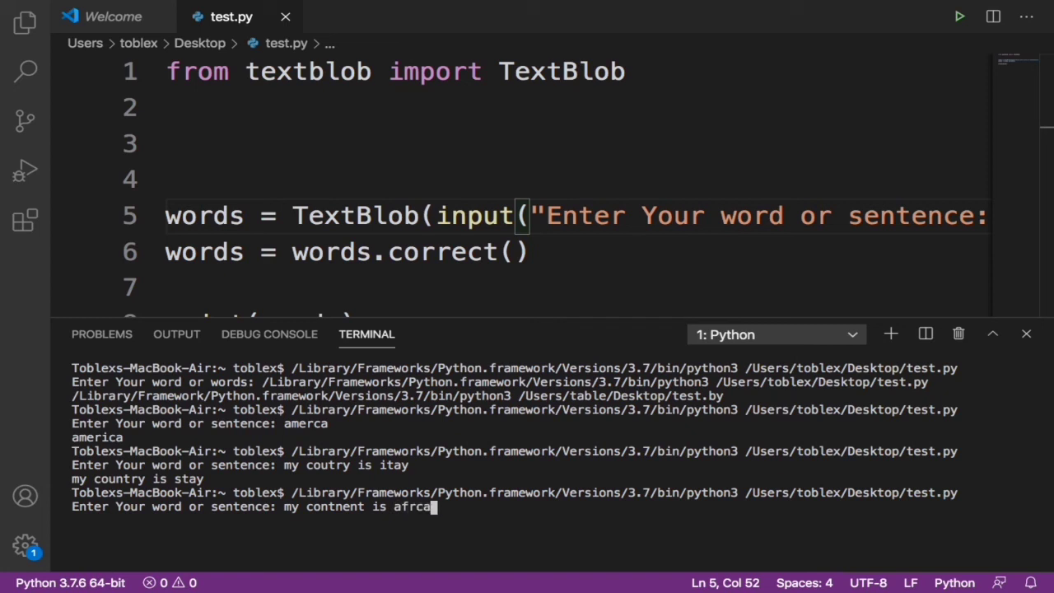
pyautogui.press('Enter')
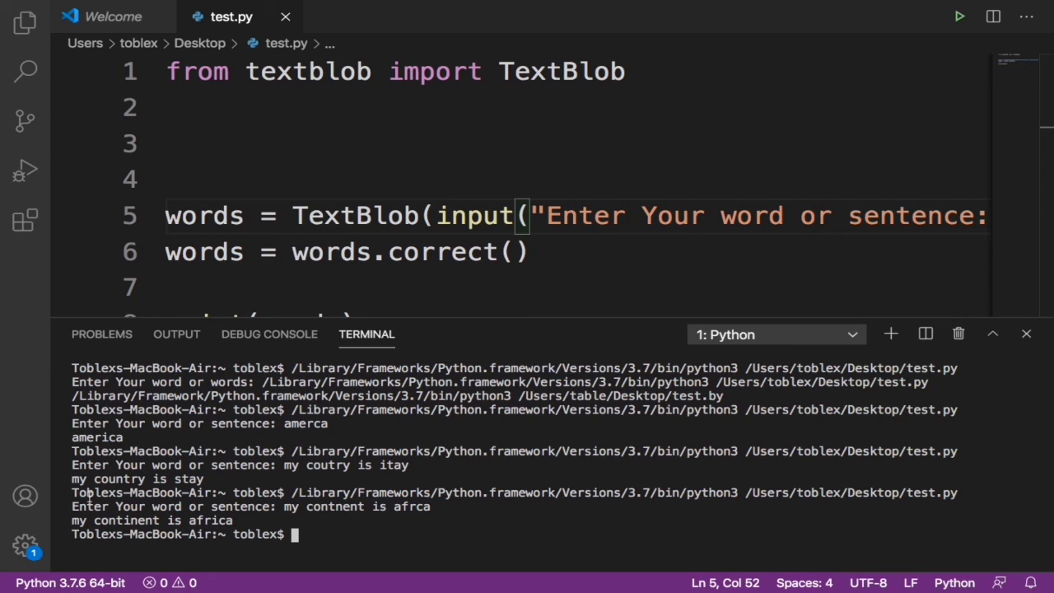
pyautogui.moveTo(438, 541)
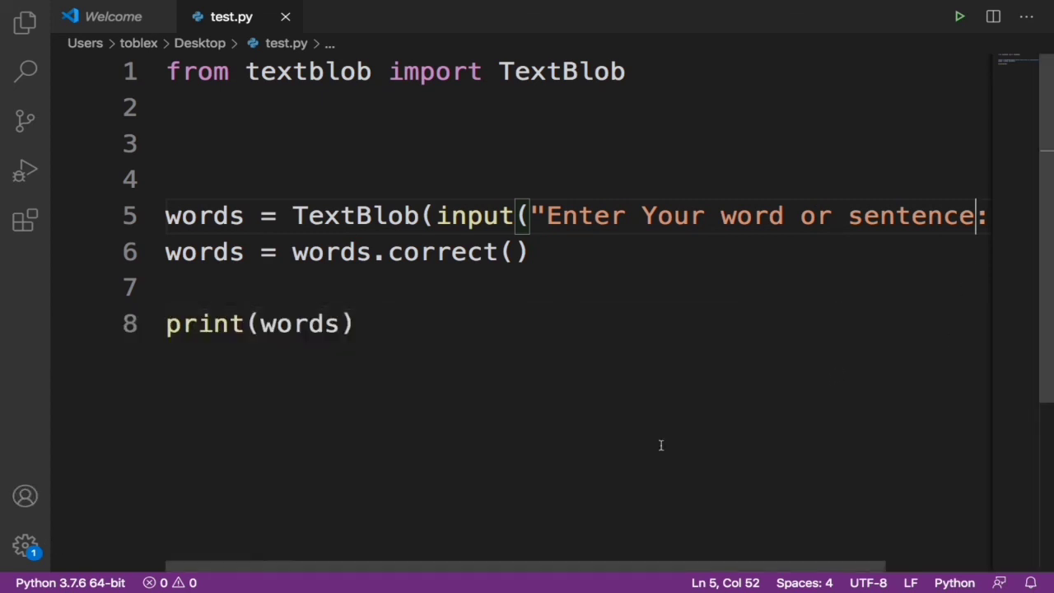
pyautogui.moveTo(510, 566)
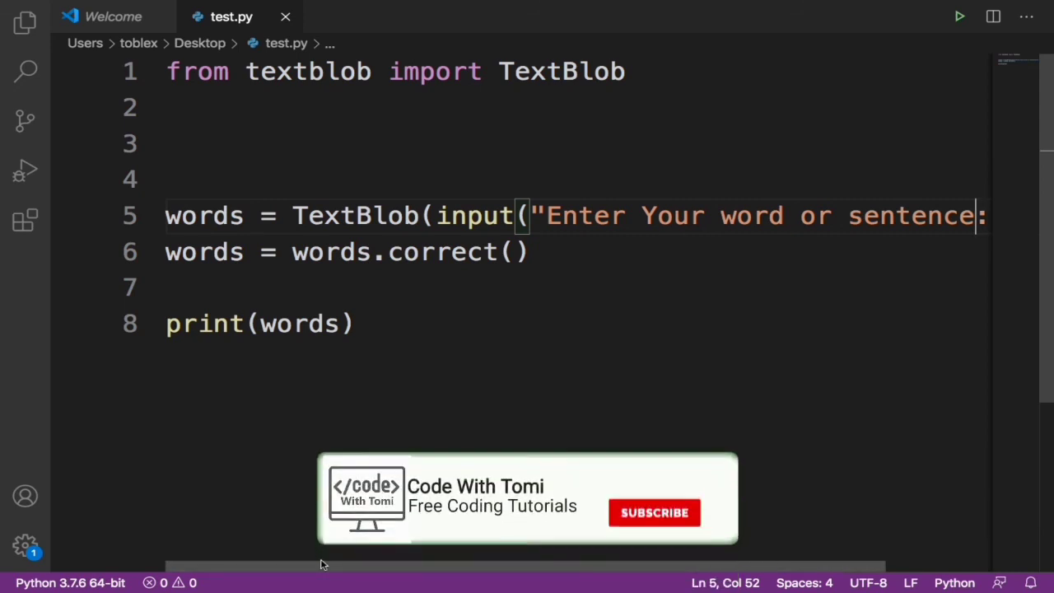
pyautogui.click(655, 512)
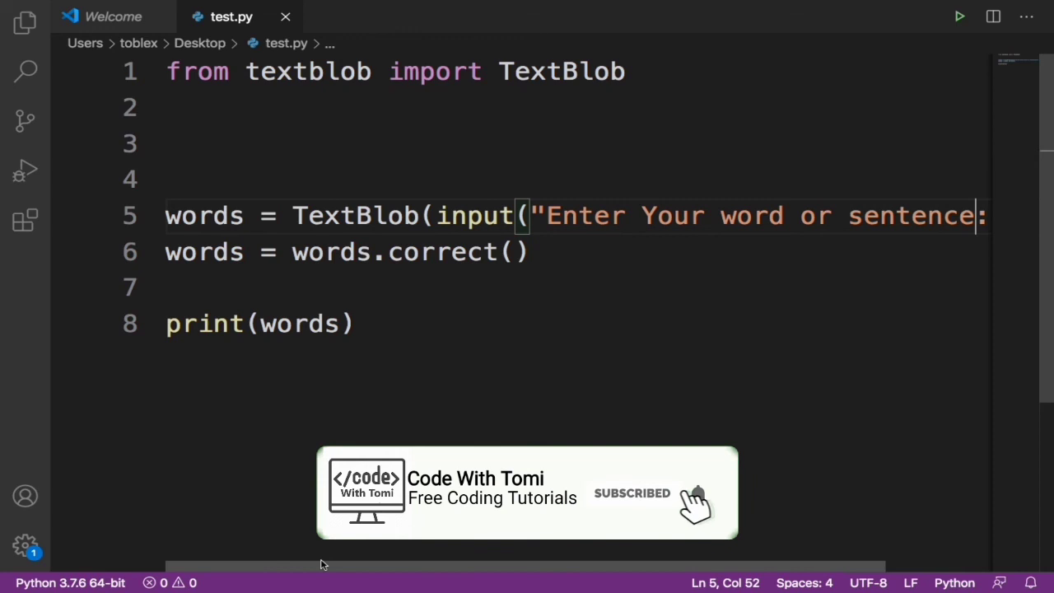